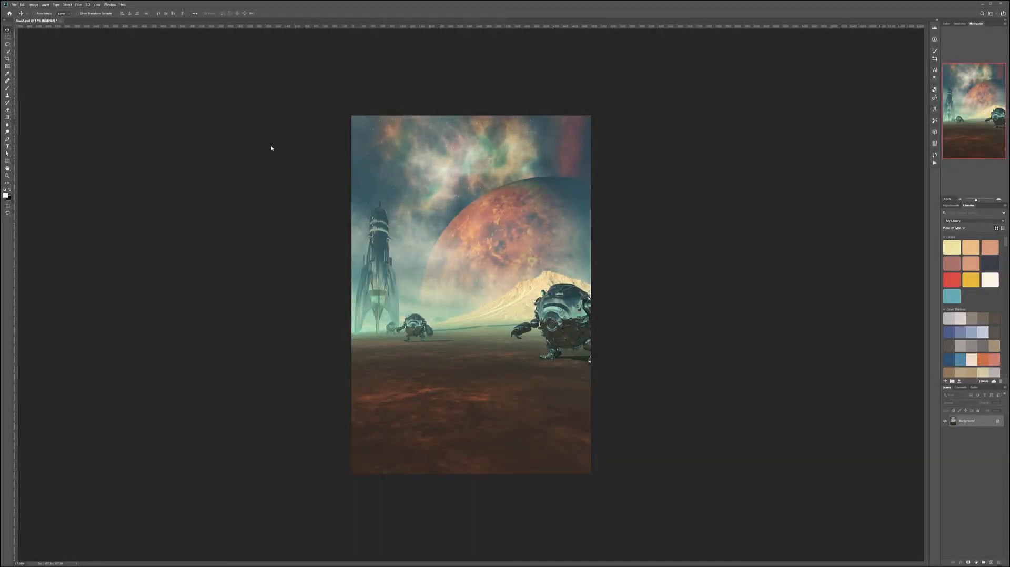
pyautogui.moveTo(537, 253)
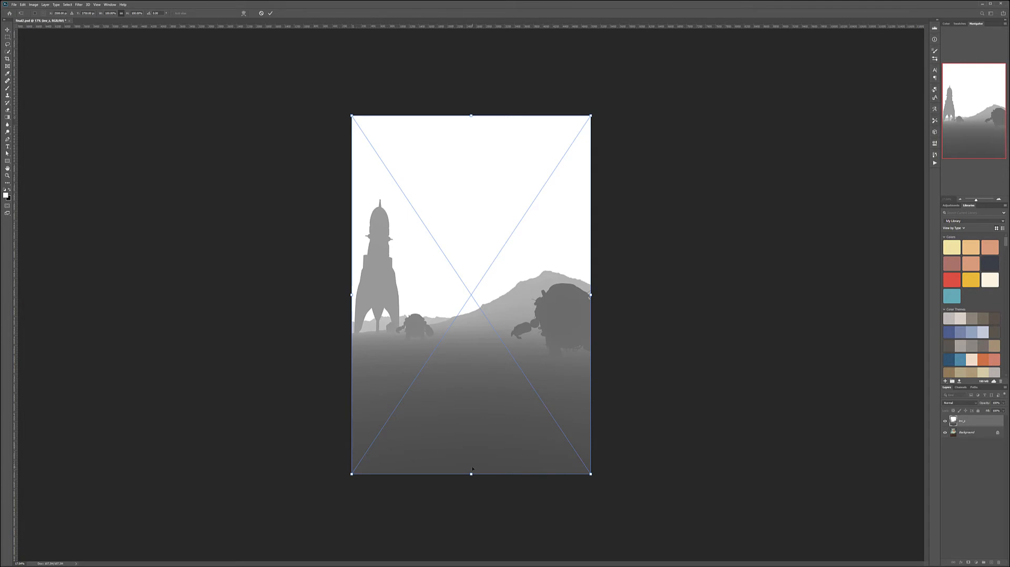
pyautogui.moveTo(476, 411)
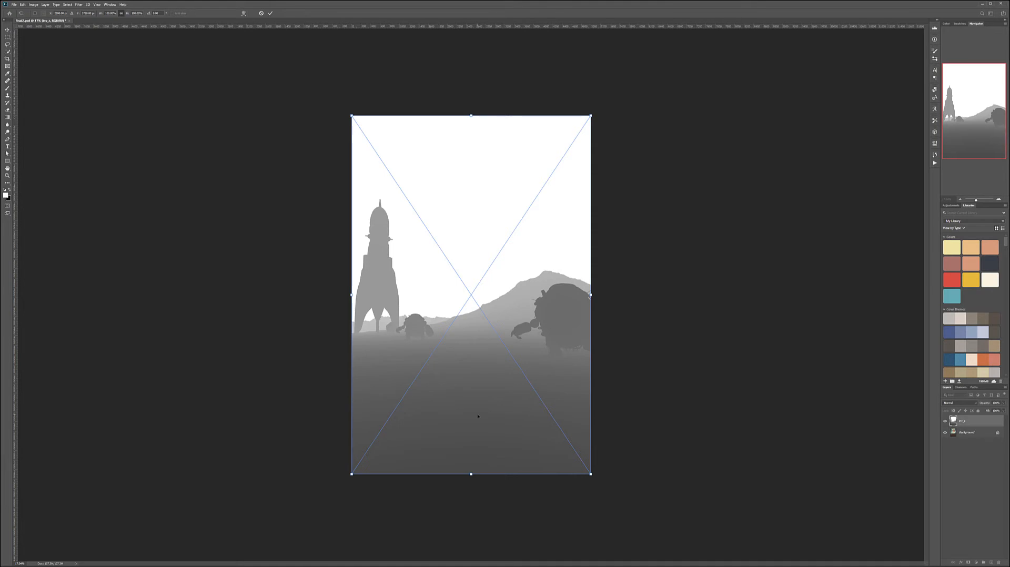
pyautogui.moveTo(435, 266)
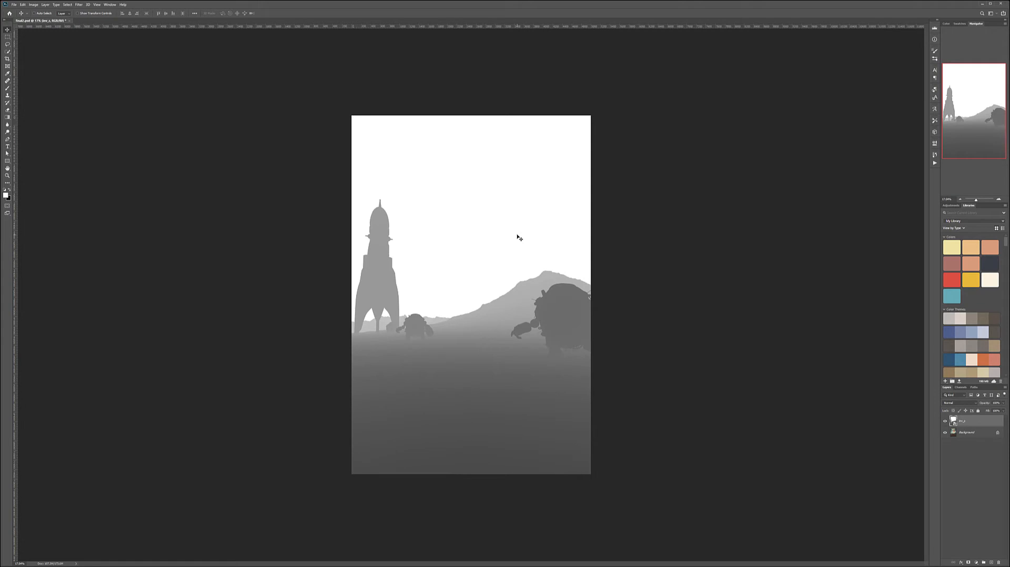
pyautogui.moveTo(464, 272)
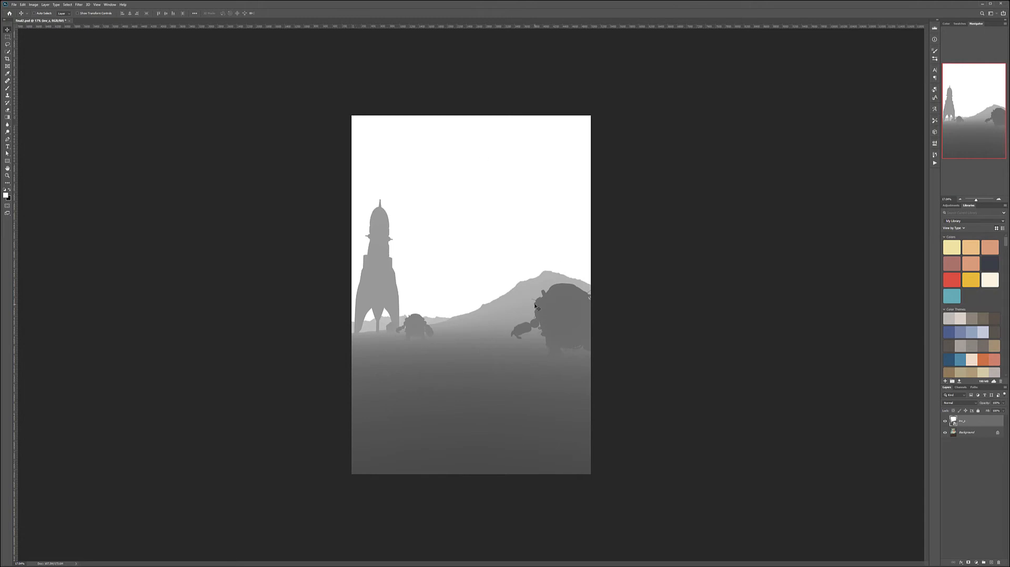
pyautogui.moveTo(478, 288)
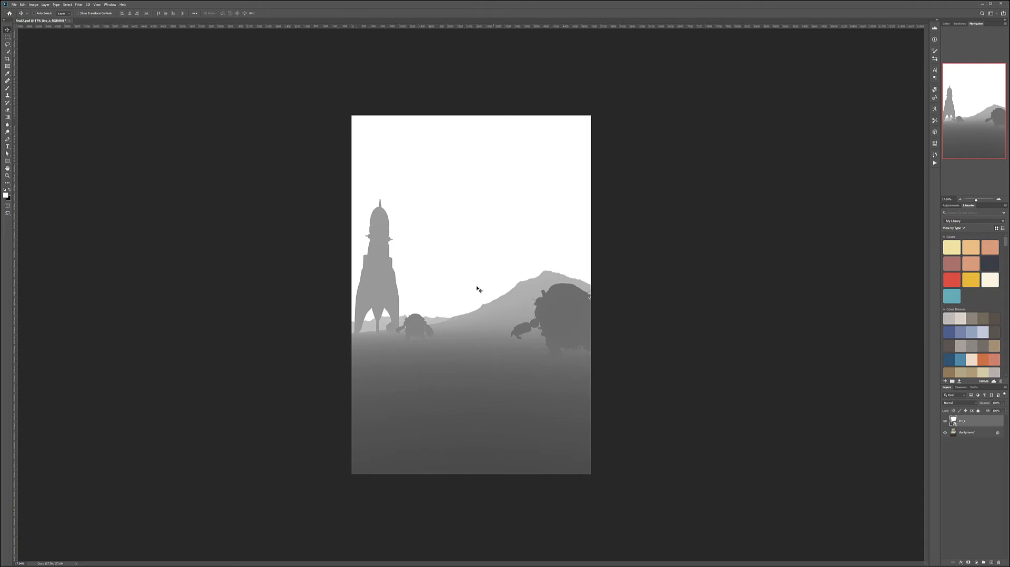
pyautogui.moveTo(543, 139)
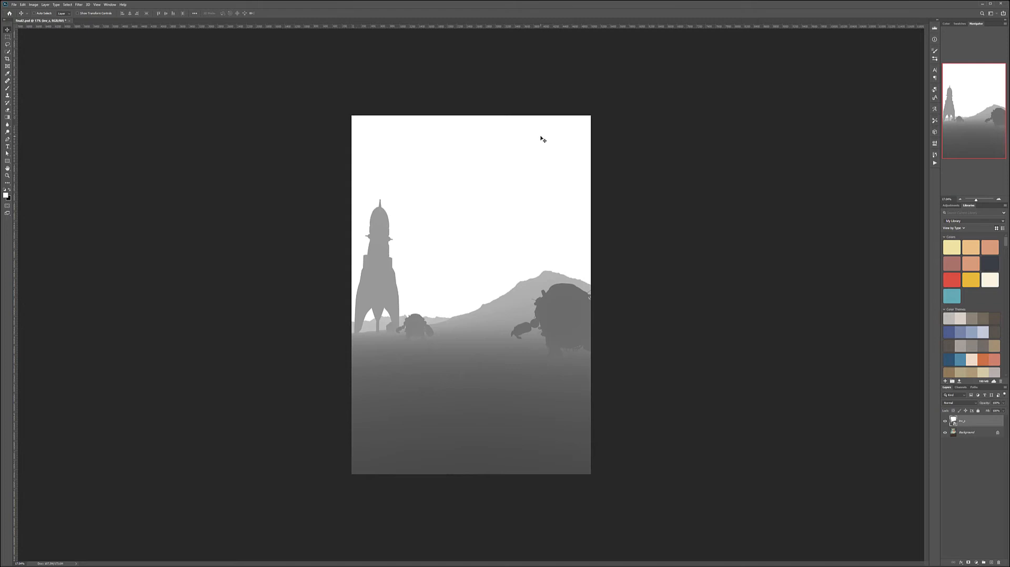
pyautogui.moveTo(607, 273)
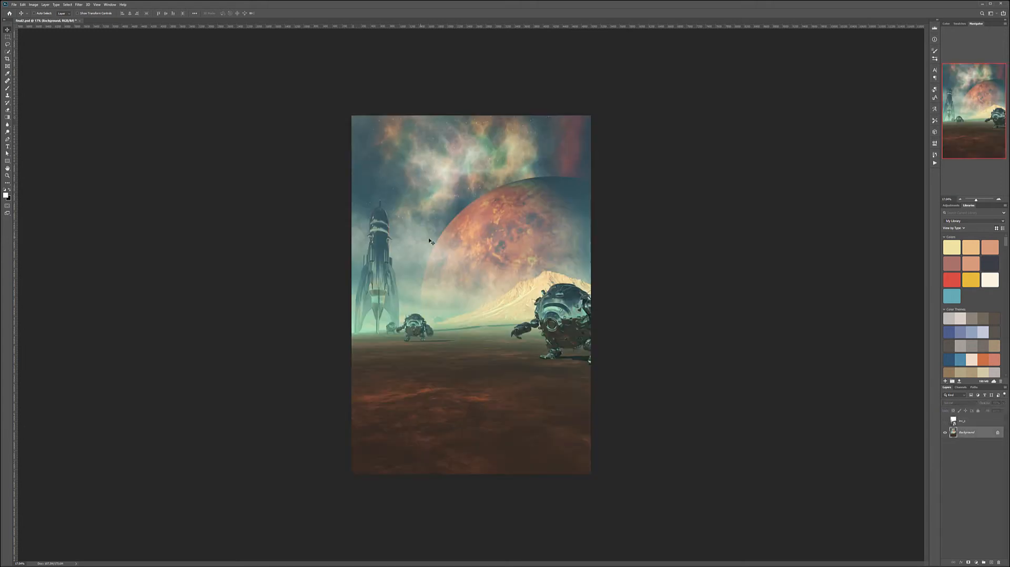
pyautogui.moveTo(537, 340)
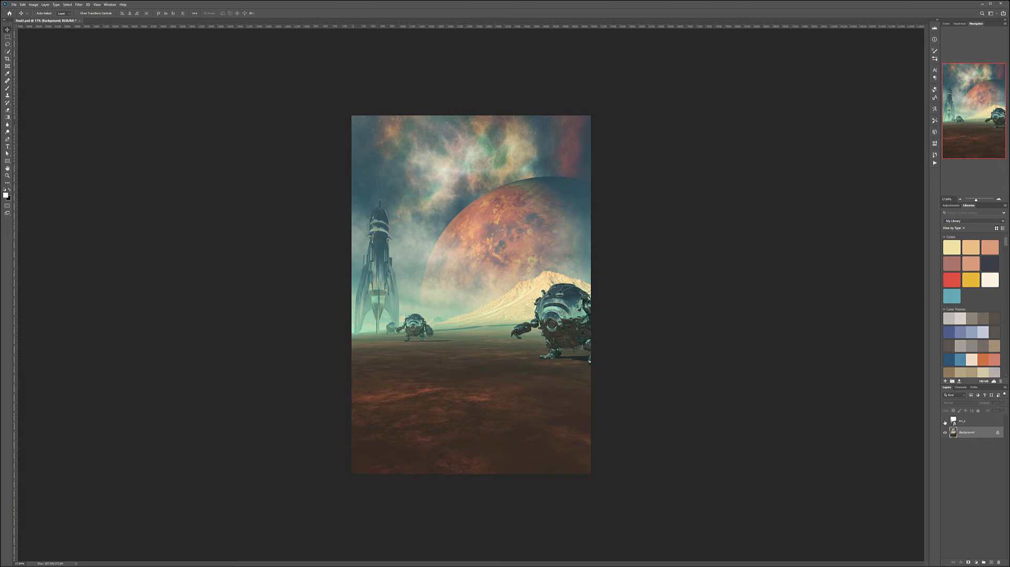
# - Reselect the Background layer beneath the placed depth render
pyautogui.click(969, 433)
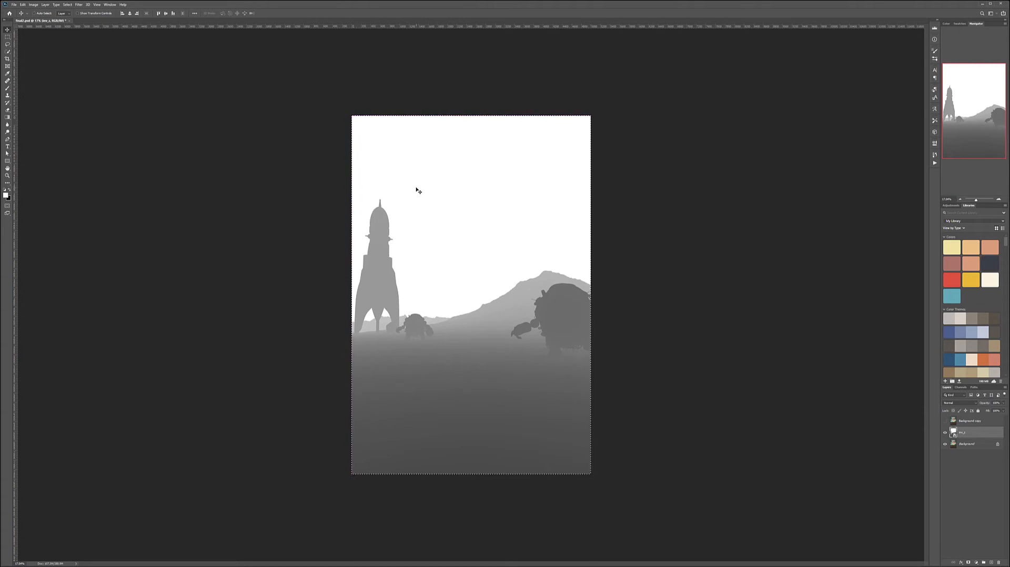
# - Paste the copied depth render into a new Alpha 1 channel via the Channels list
pyautogui.click(22, 4)
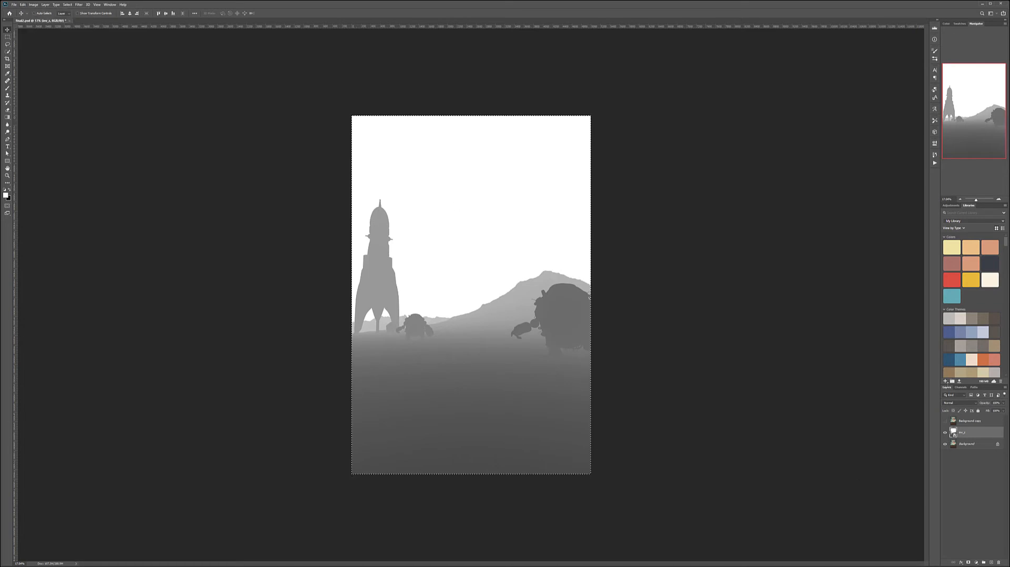
pyautogui.click(961, 387)
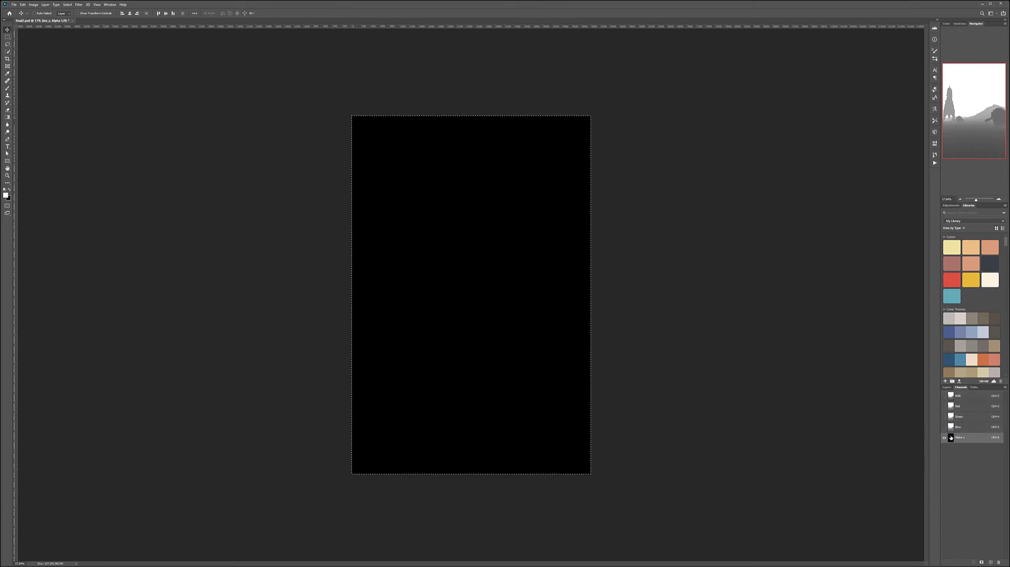
pyautogui.click(22, 4)
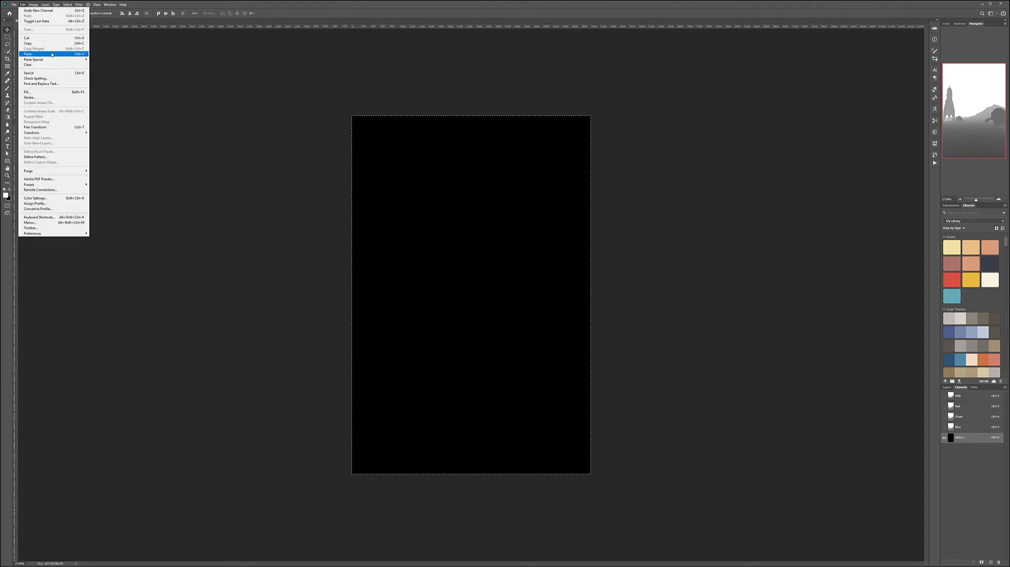
pyautogui.click(27, 54)
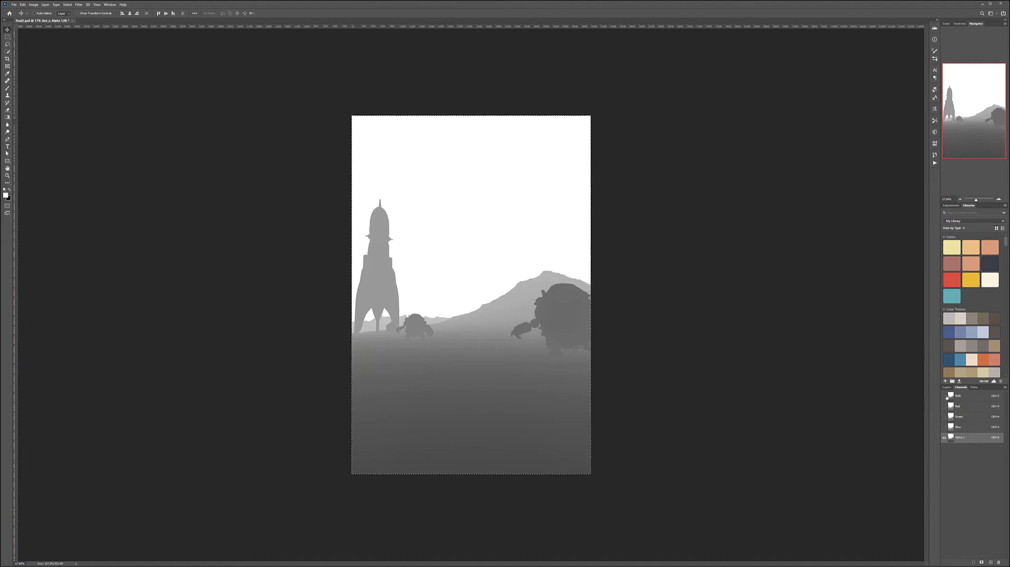
# - Return to the RGB composite view so the coloured scene shows again
pyautogui.click(943, 395)
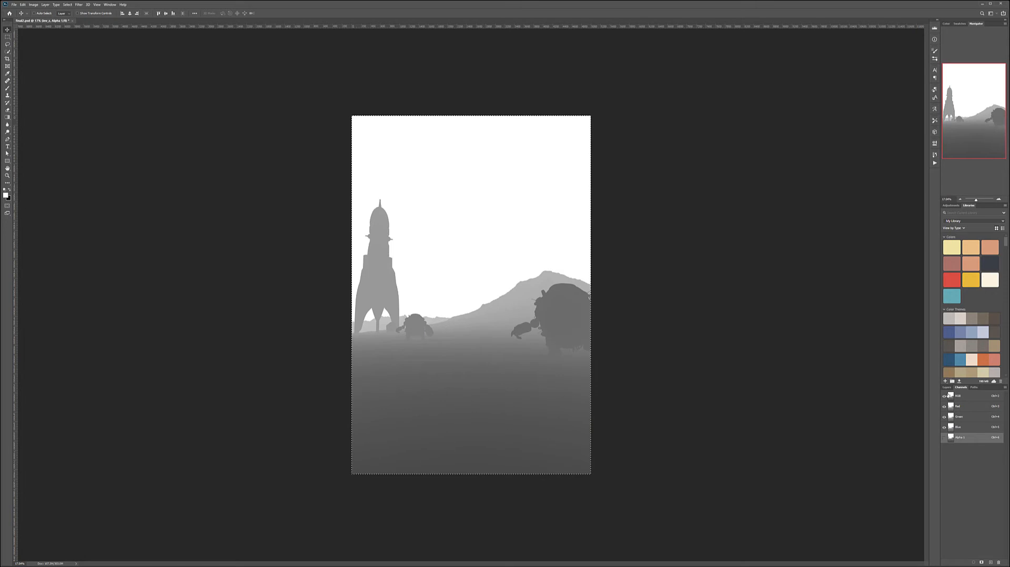
pyautogui.click(948, 388)
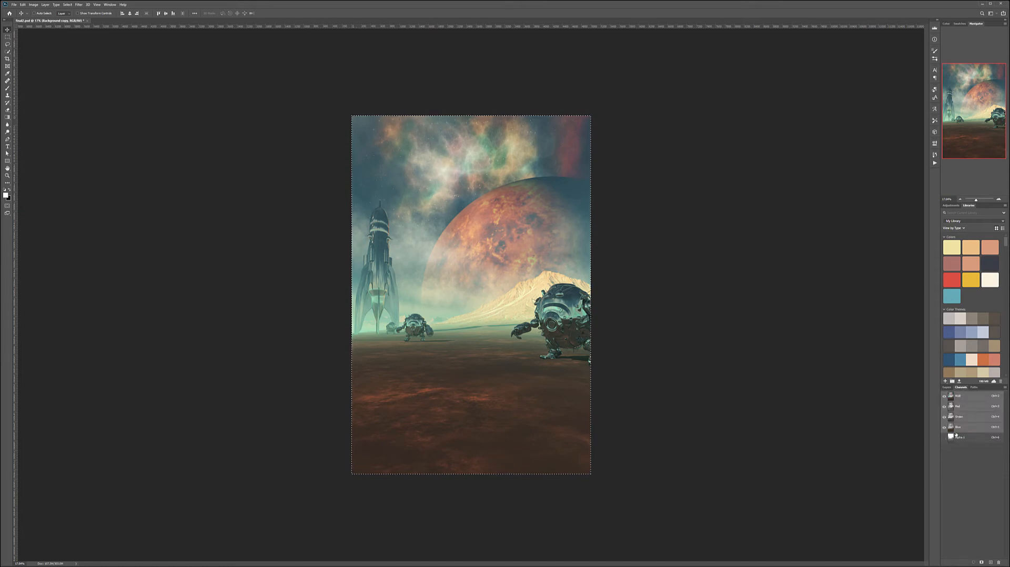
pyautogui.click(947, 387)
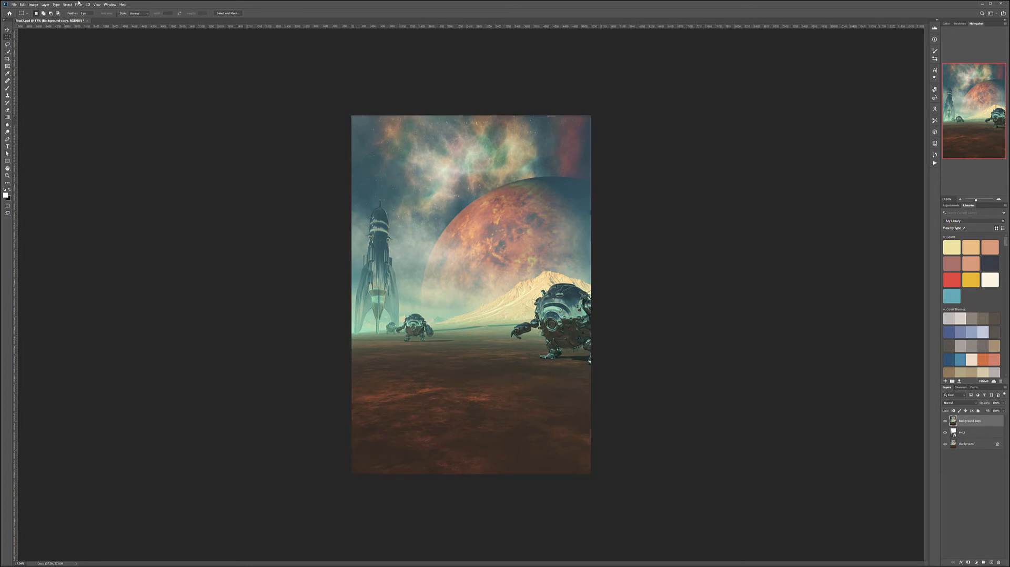
# - Start a Lens Blur with Alpha 1 as depth map and lower the Blur Focal Distance
pyautogui.click(78, 4)
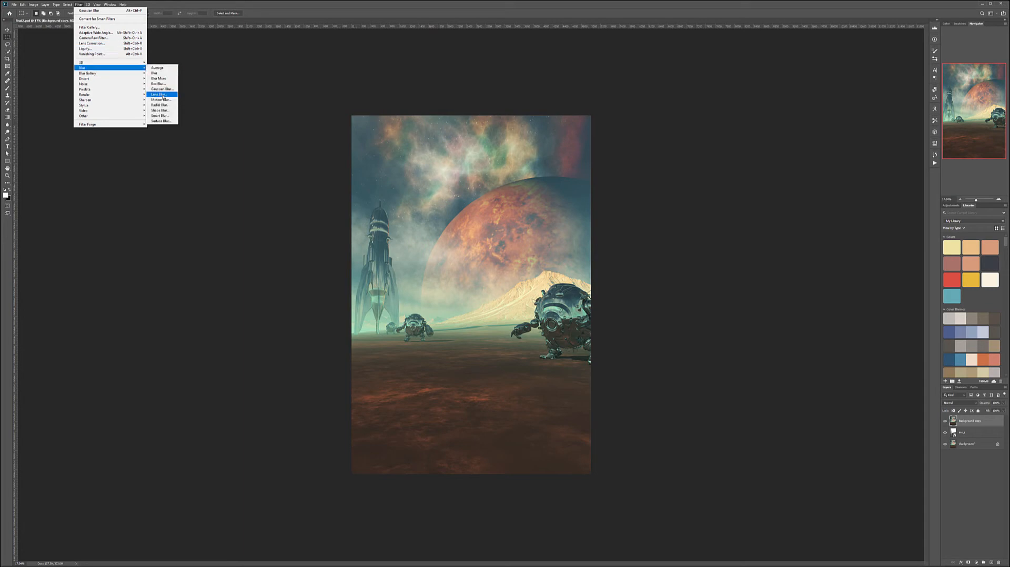
pyautogui.click(158, 93)
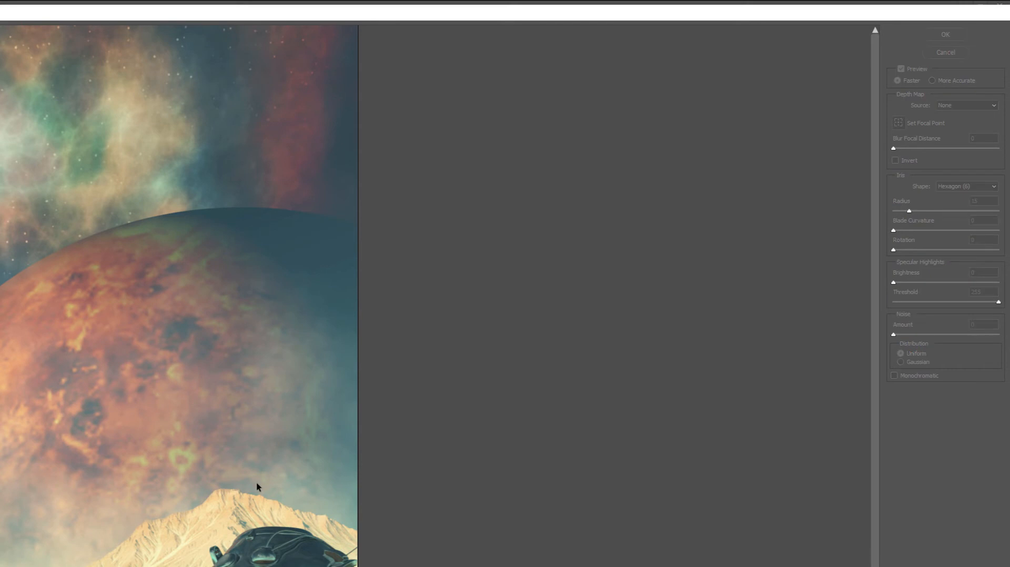
pyautogui.moveTo(965, 96)
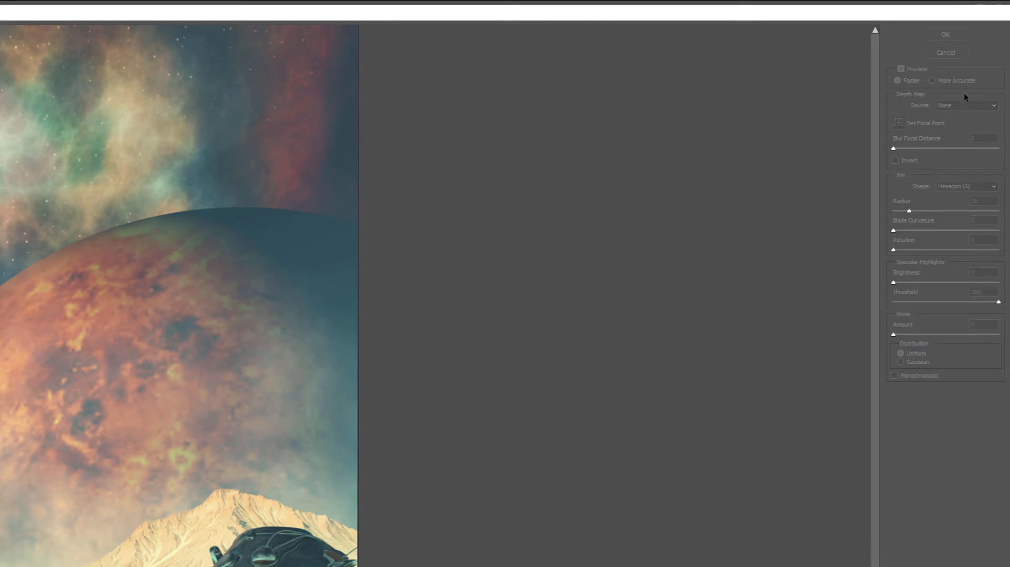
pyautogui.click(966, 106)
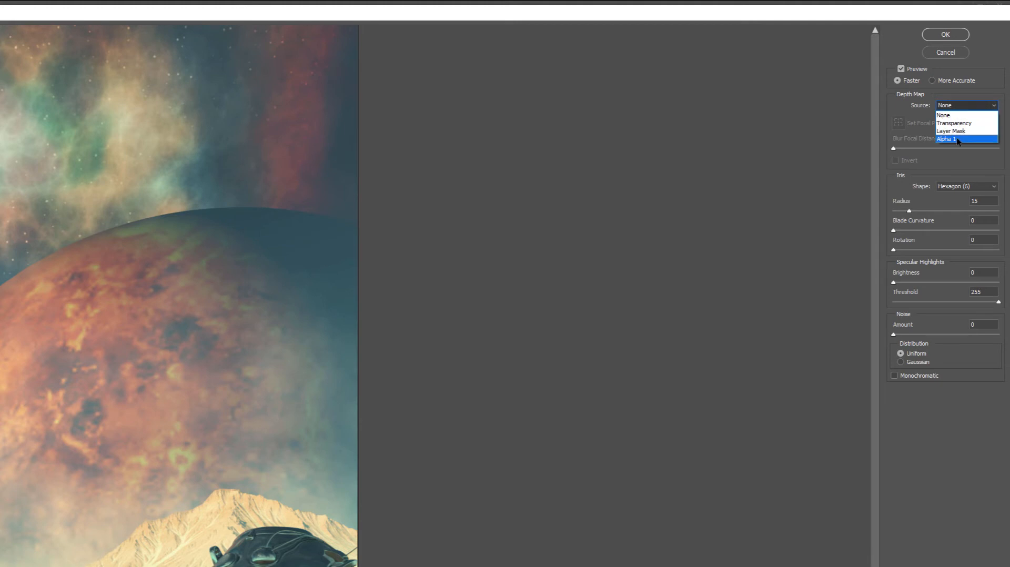
pyautogui.click(958, 139)
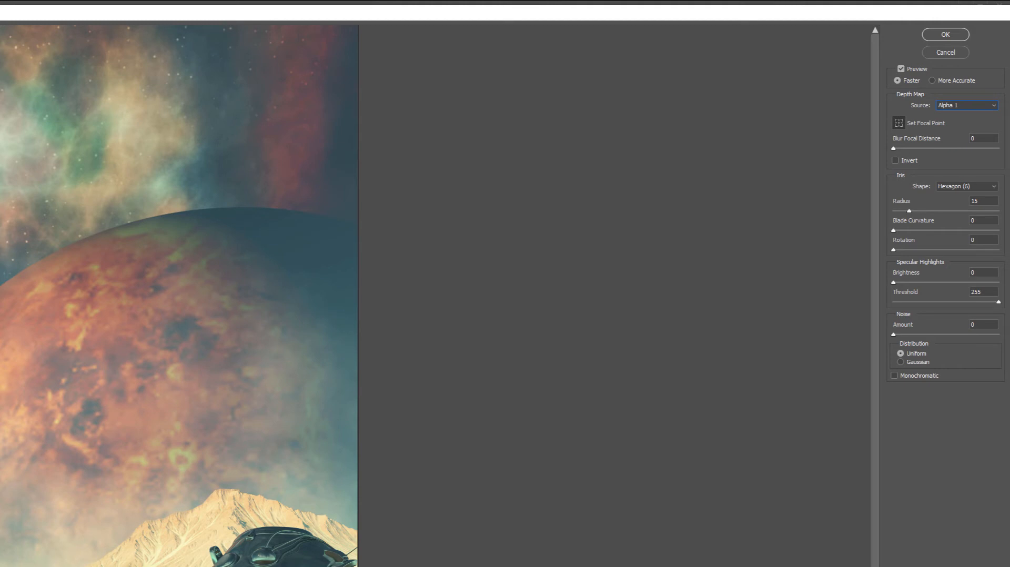
pyautogui.moveTo(893, 149)
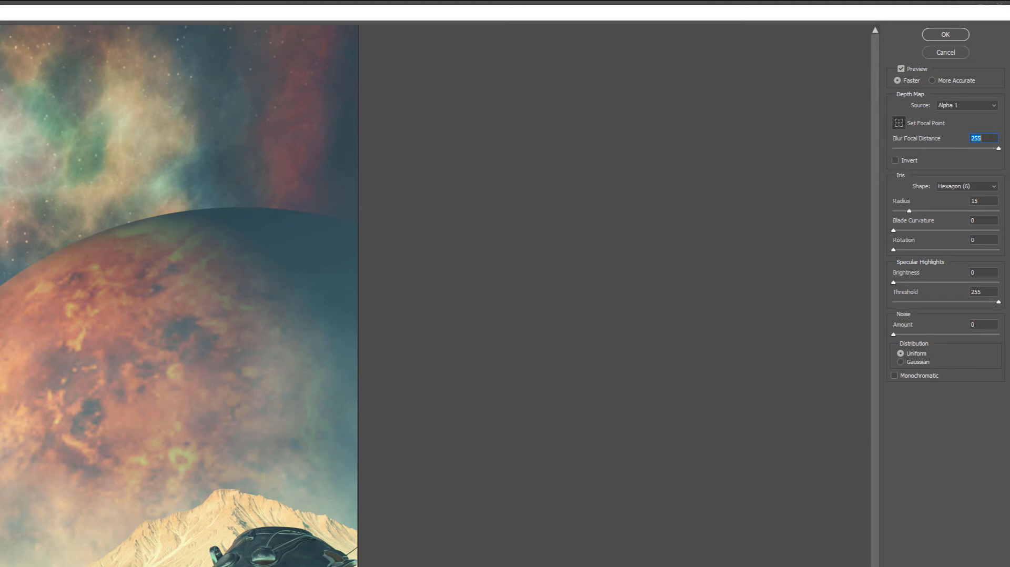
pyautogui.moveTo(1000, 148); pyautogui.dragTo(913, 149)
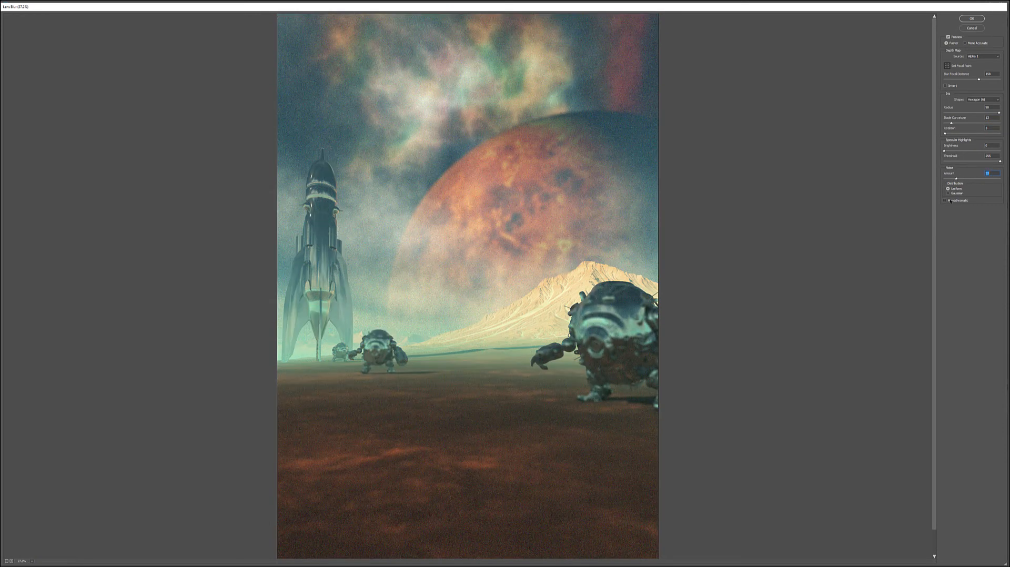
# - Adjust the blur Radius and commit the Lens Blur to the Background copy
pyautogui.click(945, 200)
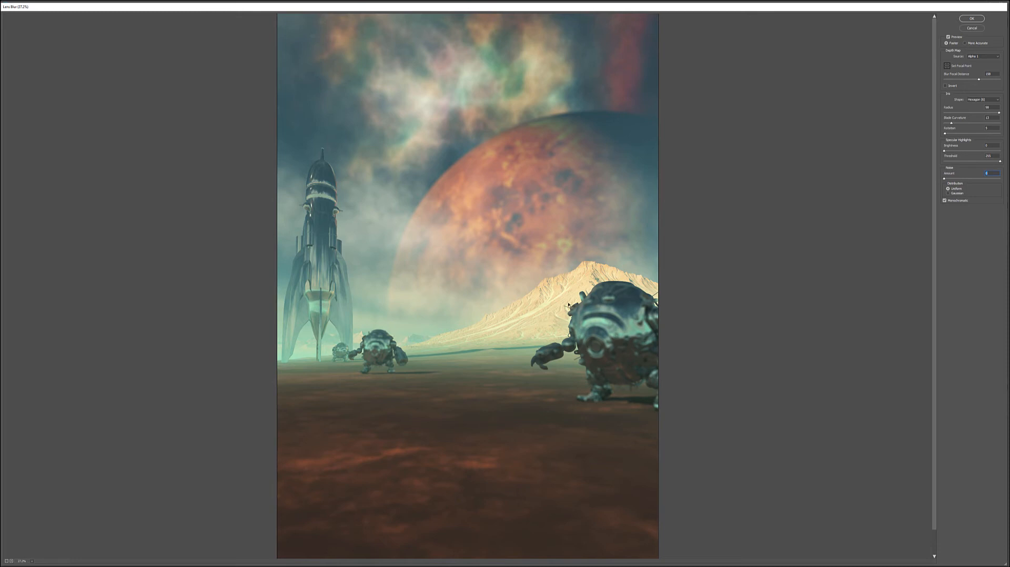
pyautogui.moveTo(652, 292)
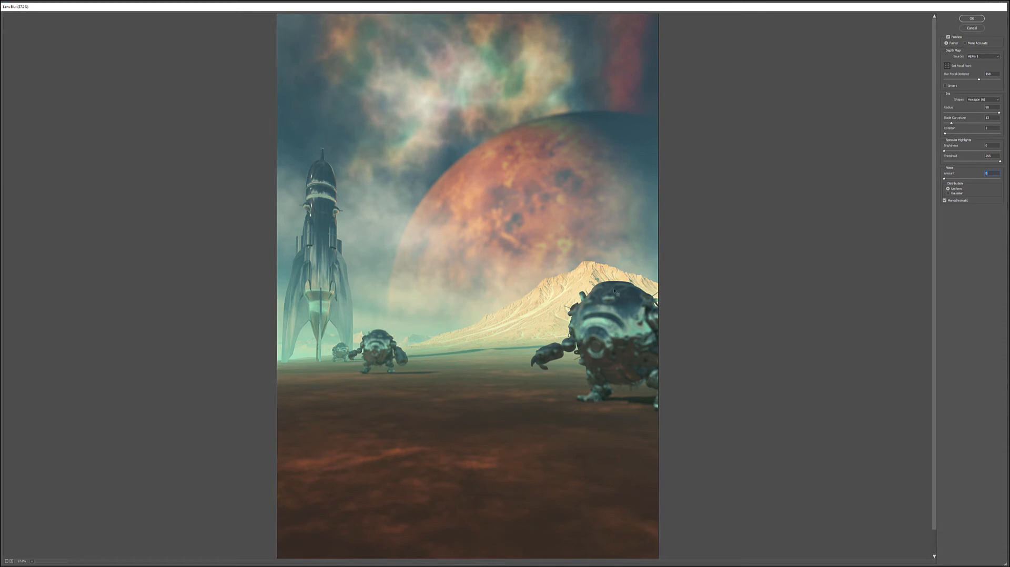
pyautogui.moveTo(254, 318)
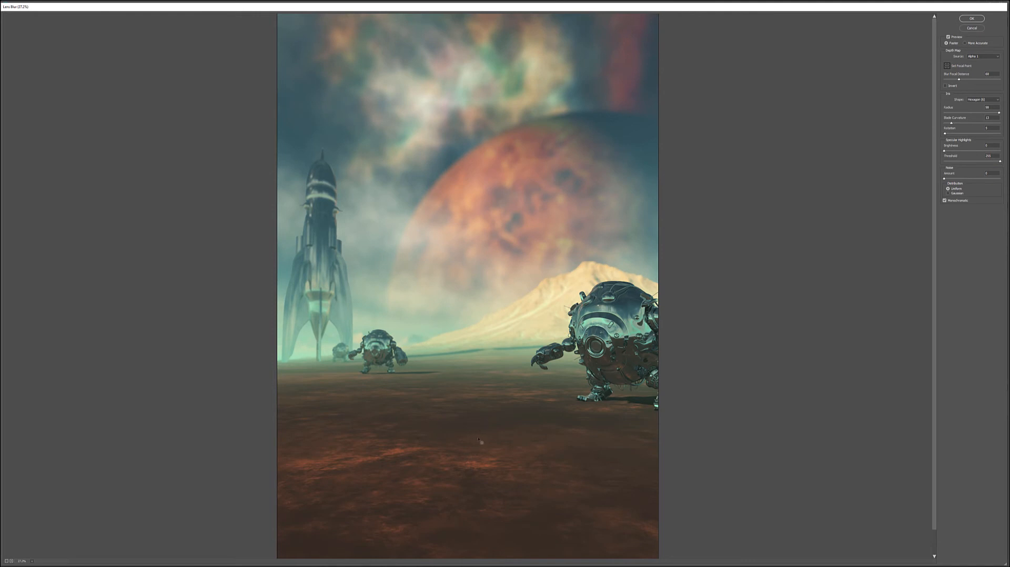
pyautogui.moveTo(445, 437)
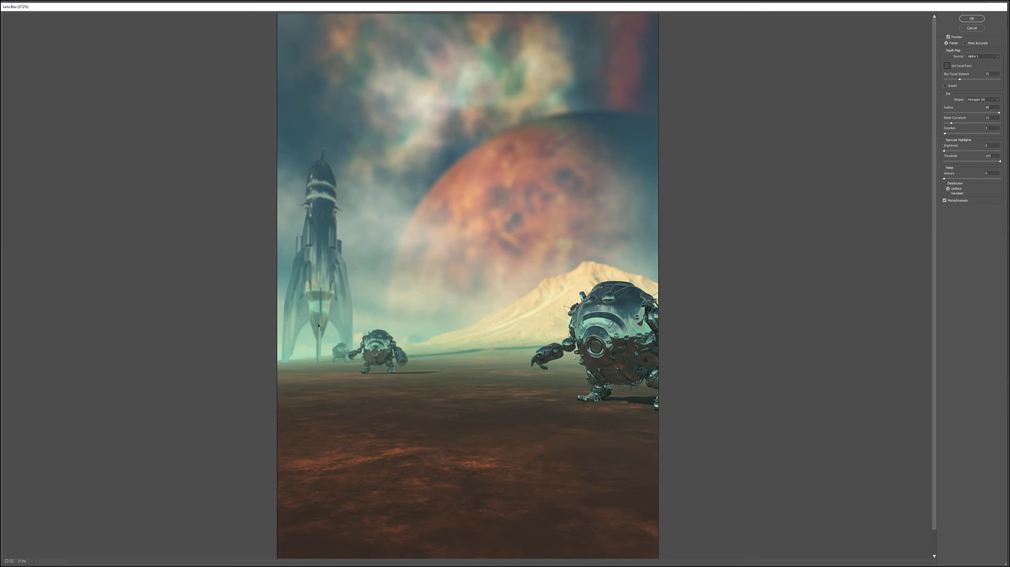
pyautogui.moveTo(655, 278)
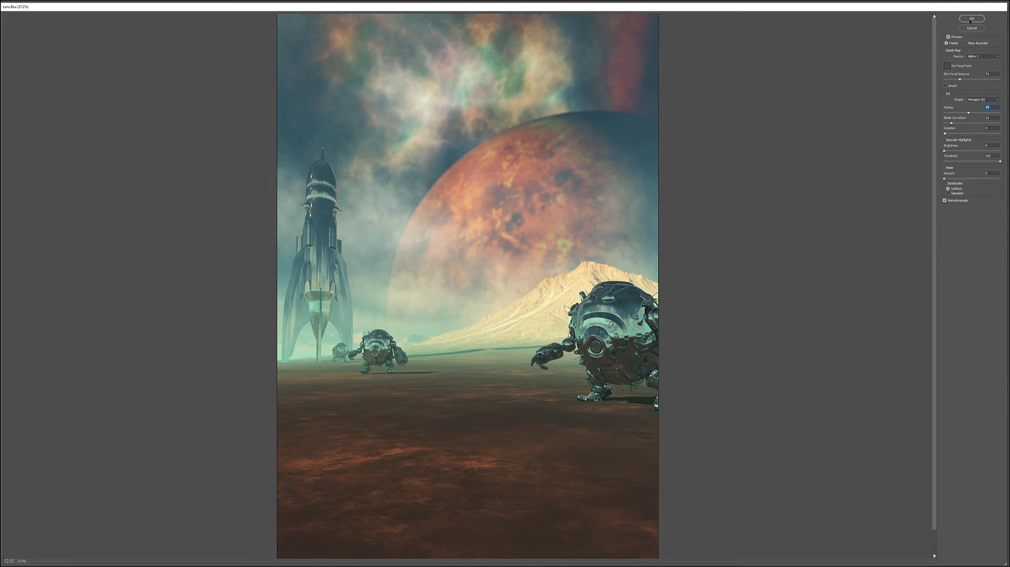
pyautogui.click(971, 18)
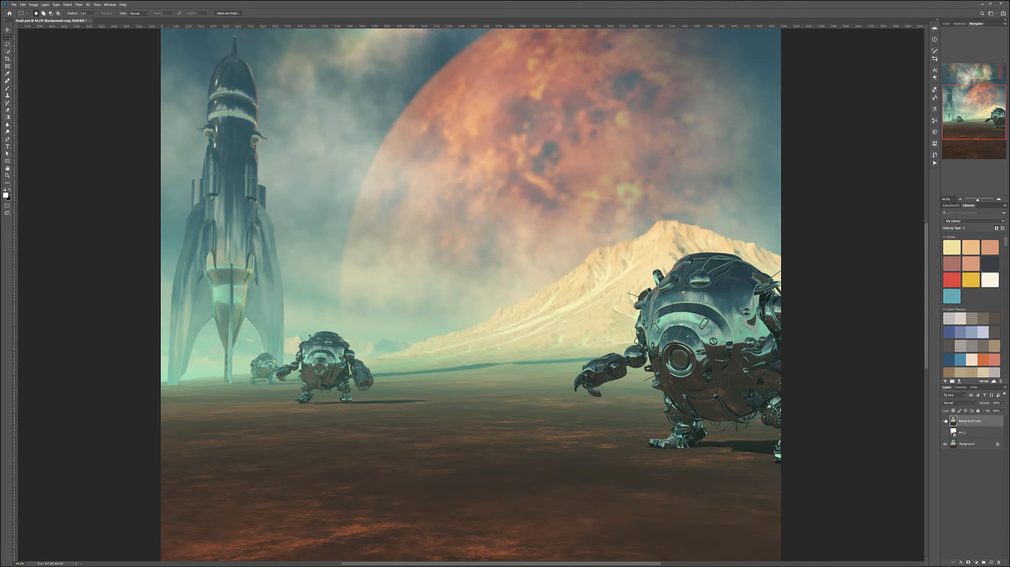
pyautogui.moveTo(562, 306)
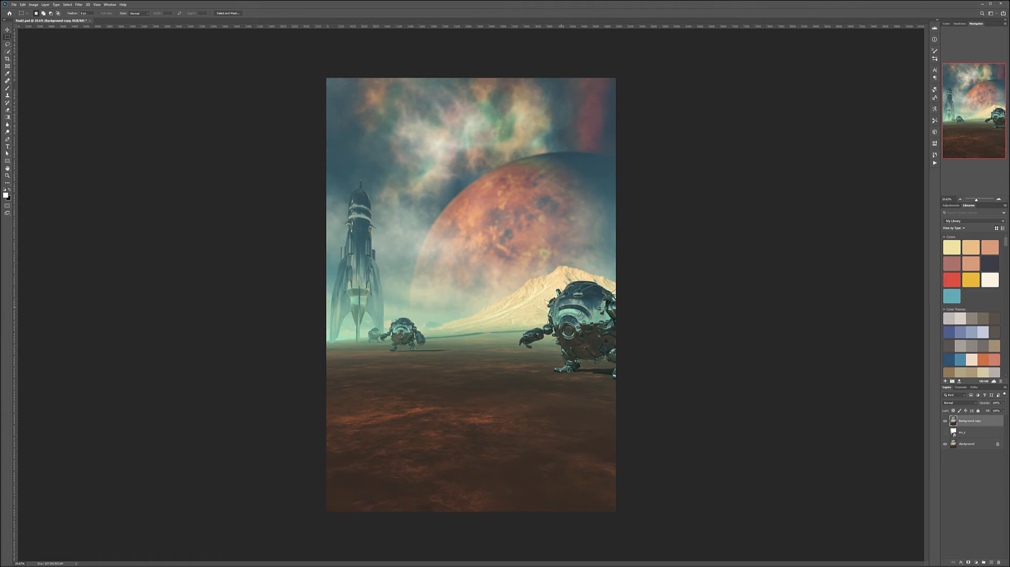
pyautogui.moveTo(436, 288)
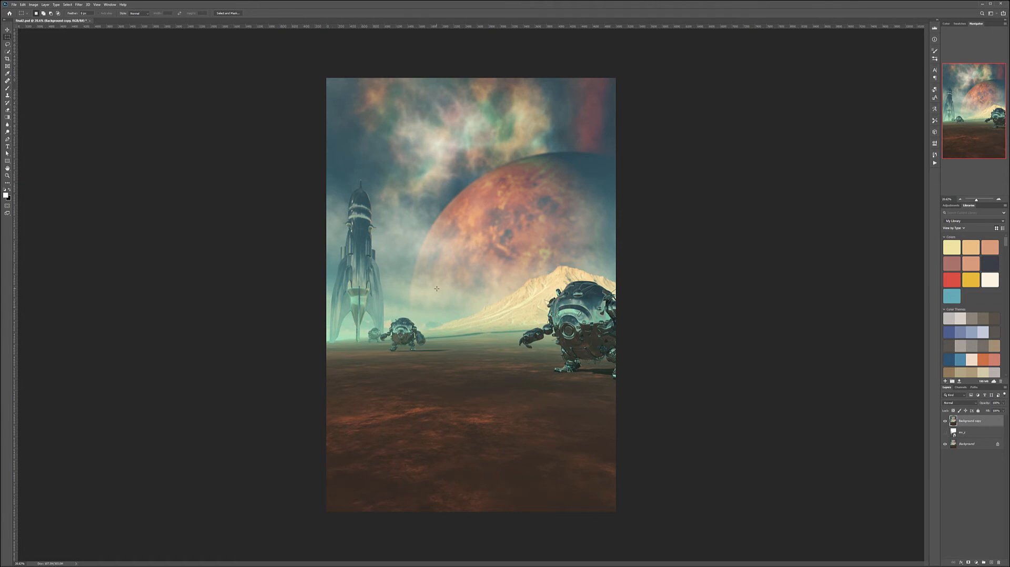
pyautogui.moveTo(447, 252)
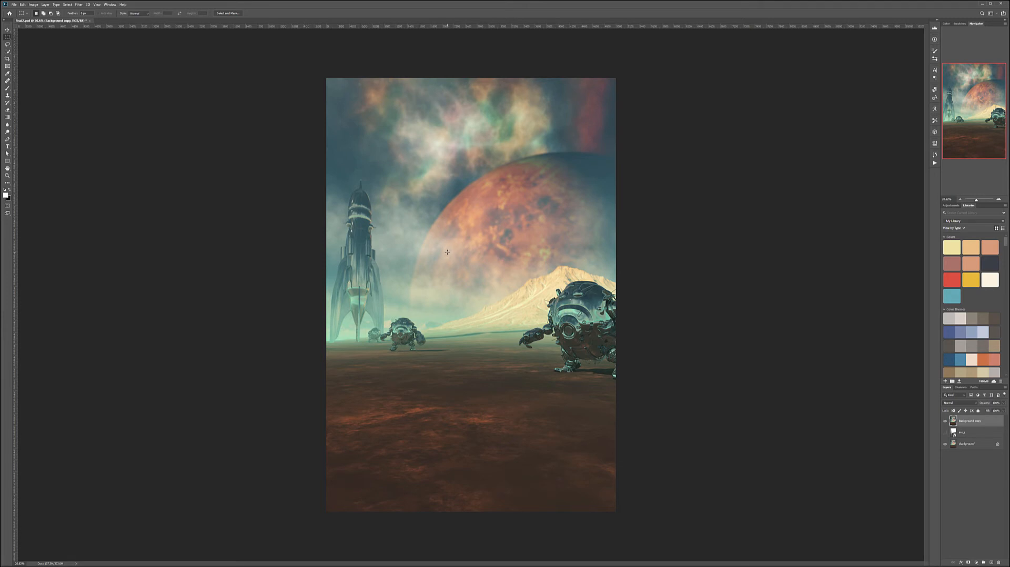
pyautogui.moveTo(484, 265)
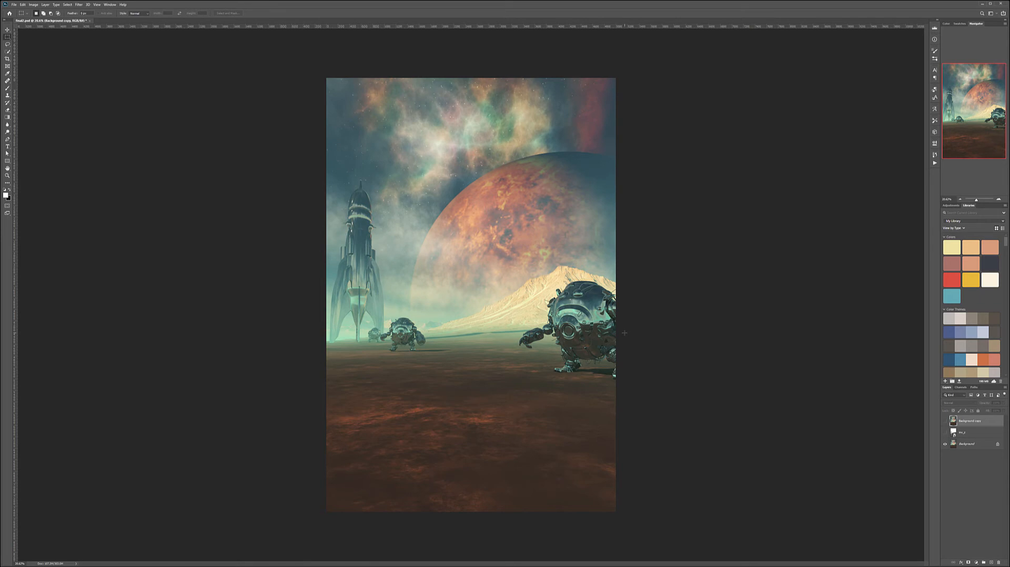
pyautogui.moveTo(675, 458)
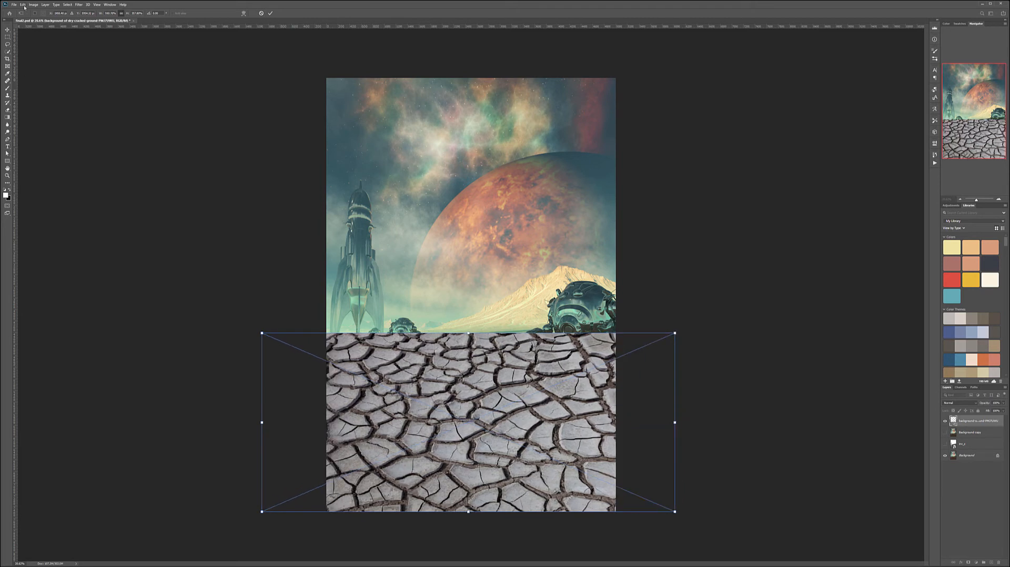
# - Begin the Perspective transform on the placed cracked-ground texture from the Edit menu
pyautogui.click(22, 4)
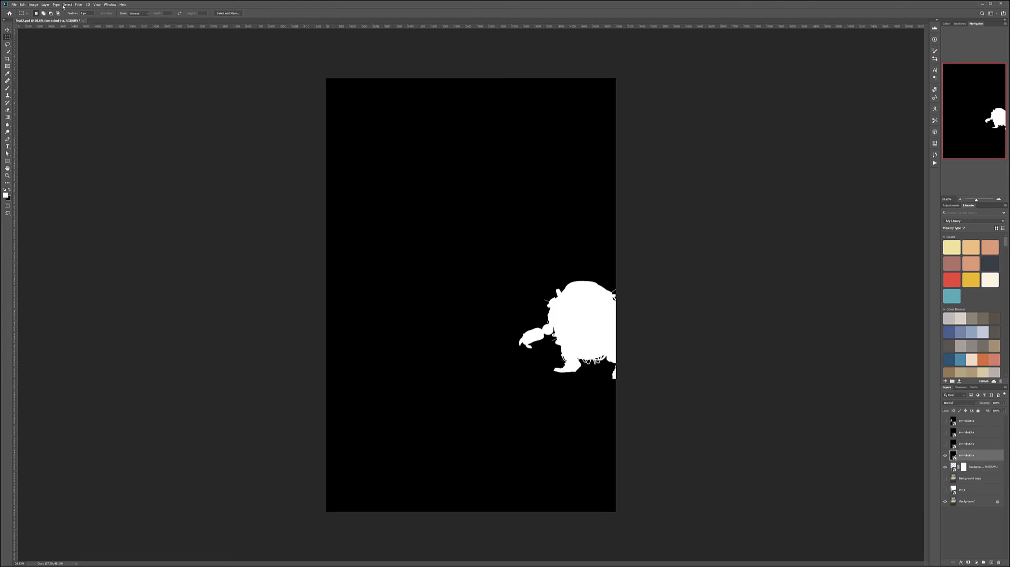
# - Select the big robot's white matte with Color Range and confirm it
pyautogui.click(67, 4)
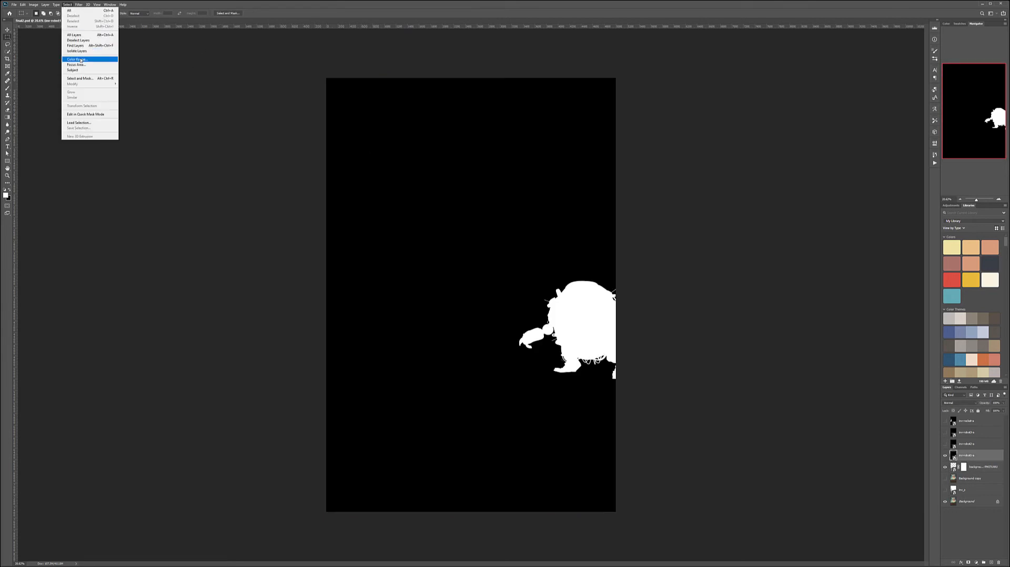
pyautogui.click(75, 59)
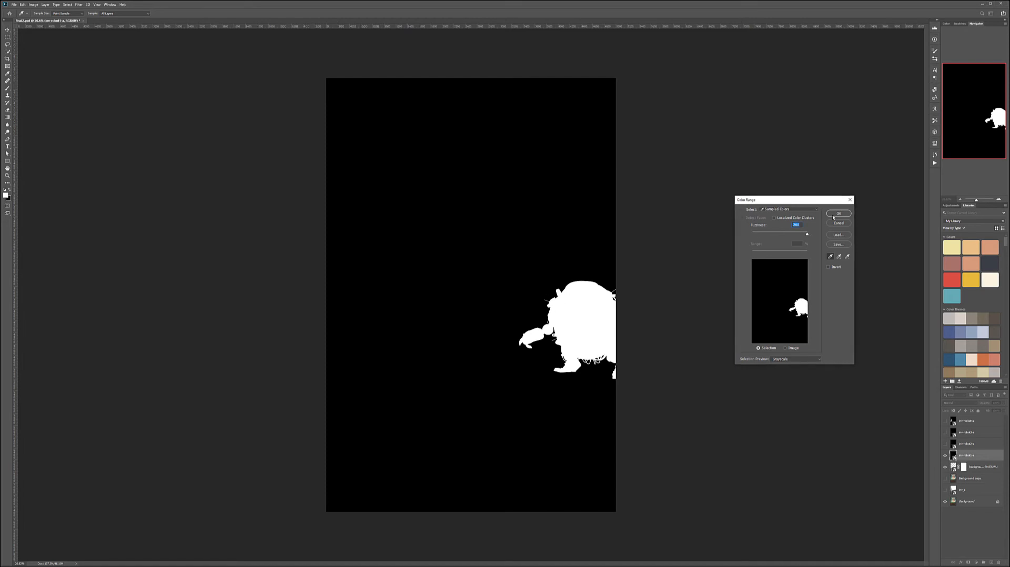
pyautogui.click(839, 214)
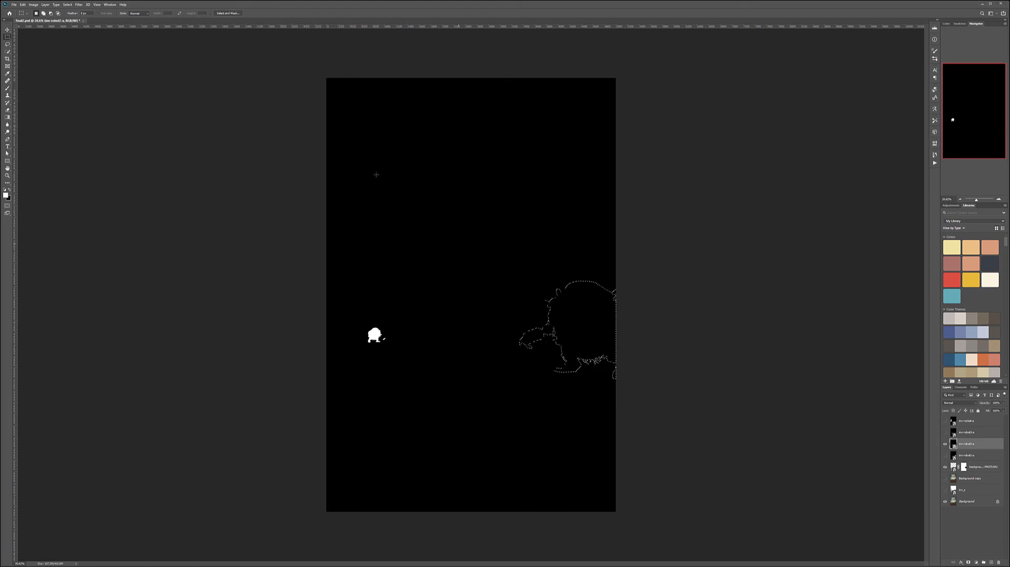
pyautogui.click(68, 4)
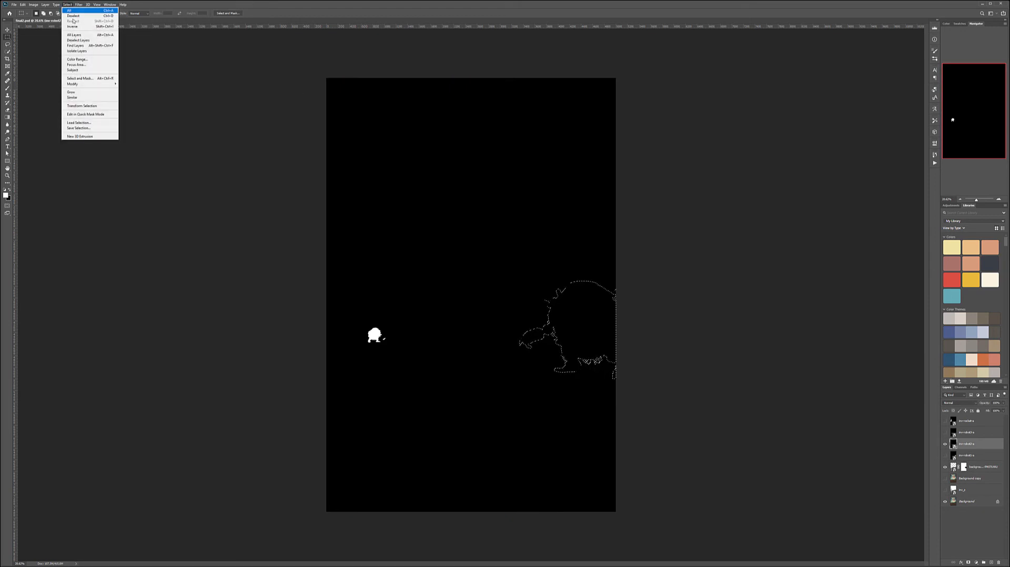
# - Add the small and distant robot mattes to the selection with Color Range
pyautogui.click(77, 59)
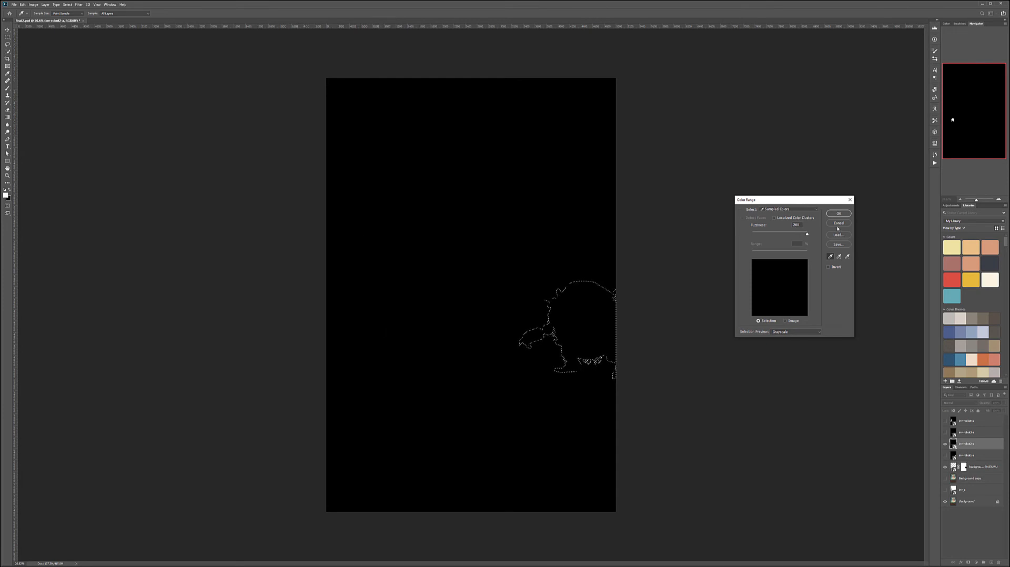
pyautogui.click(838, 213)
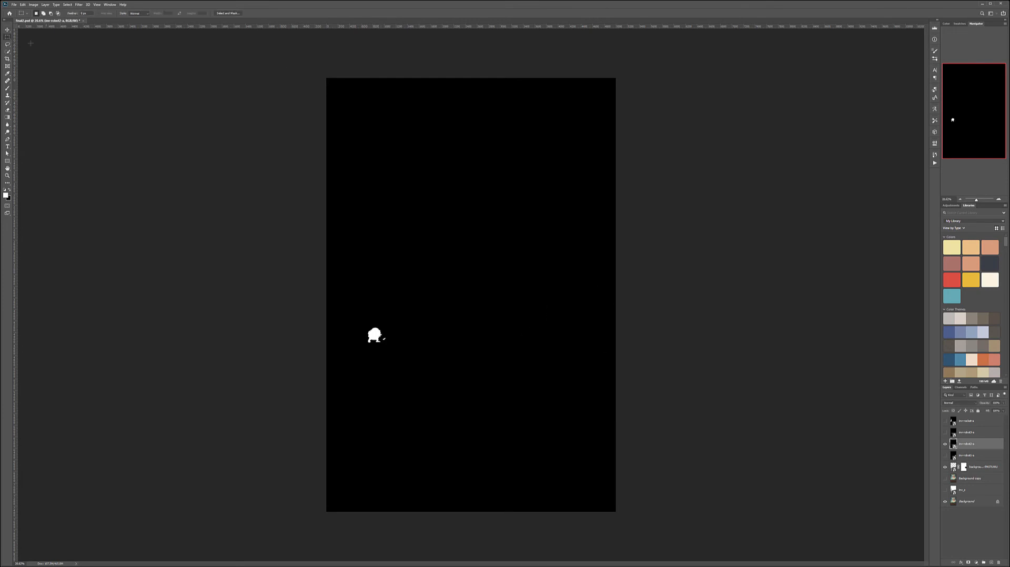
pyautogui.click(67, 4)
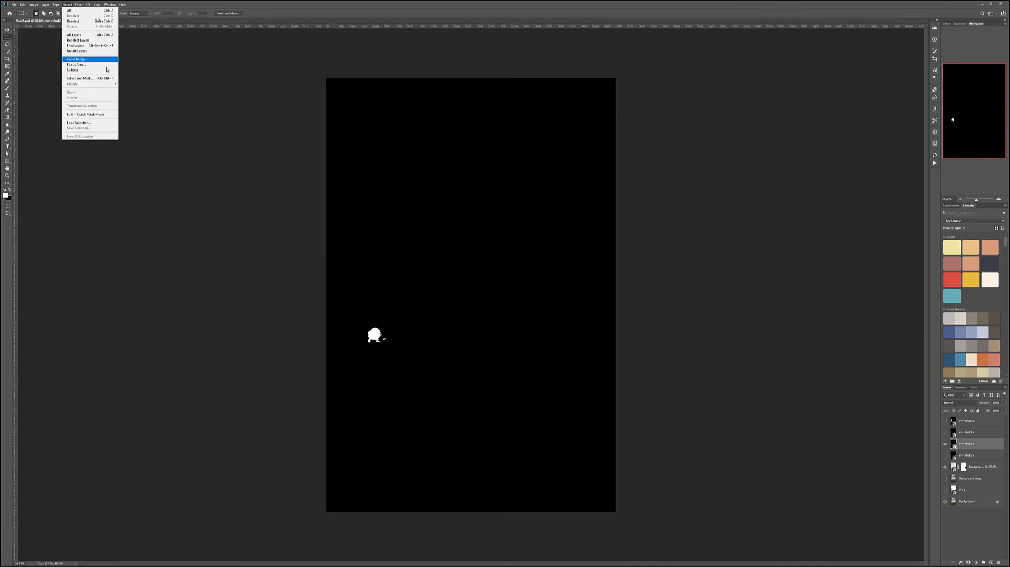
pyautogui.click(76, 59)
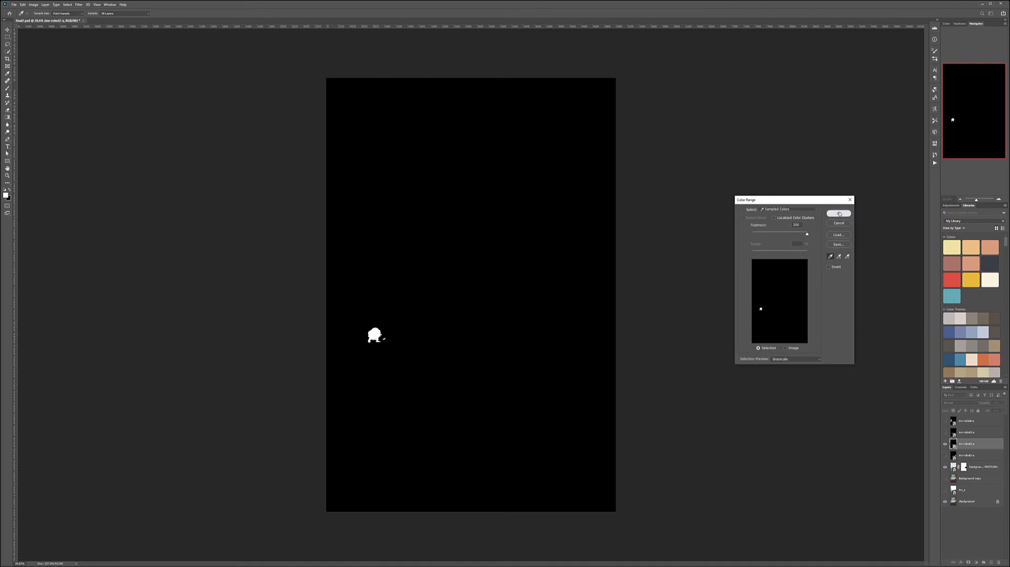
pyautogui.click(839, 214)
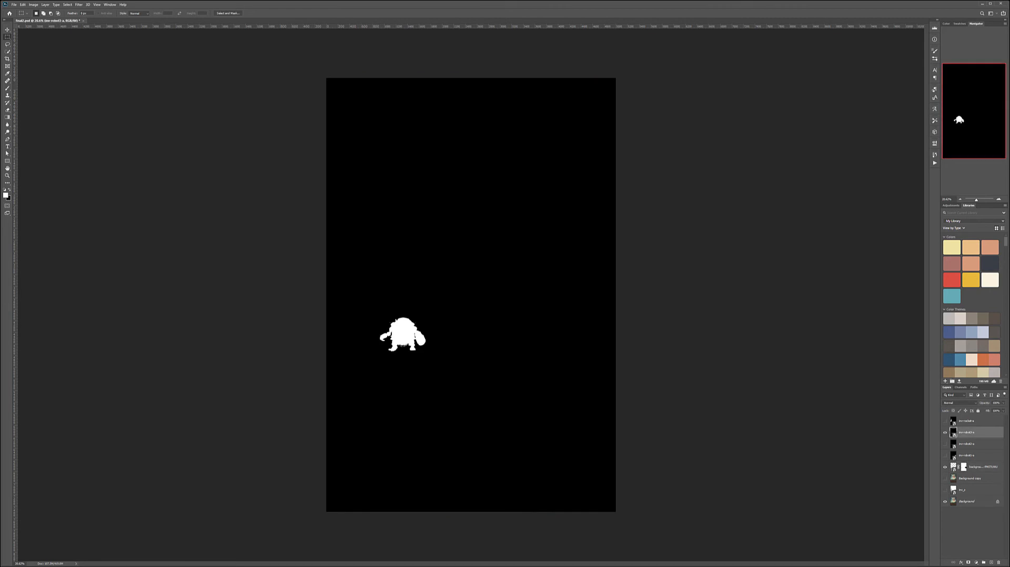
# - Add the middle robot and rocket mattes to the selection with Color Range
pyautogui.click(67, 4)
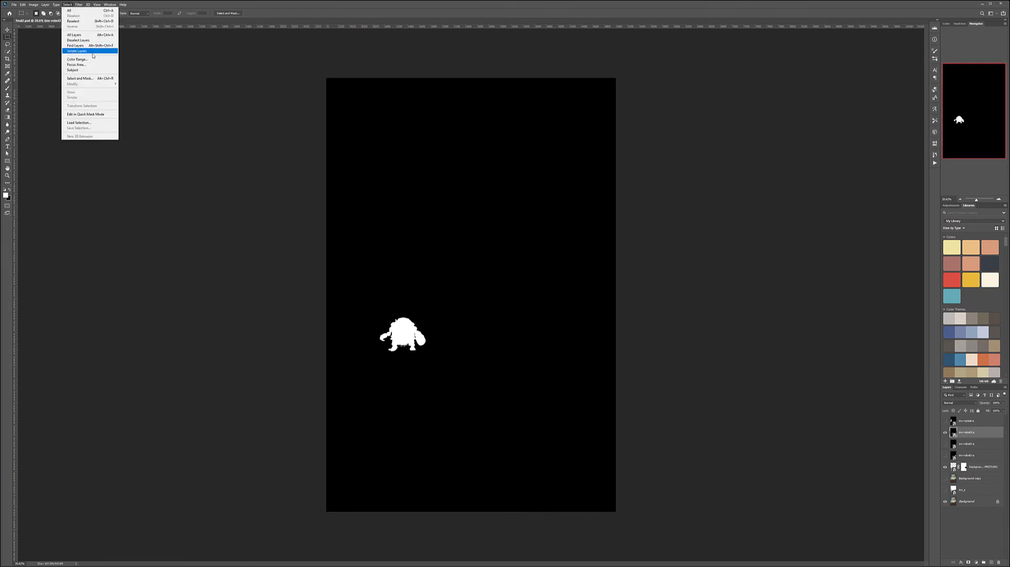
pyautogui.click(77, 59)
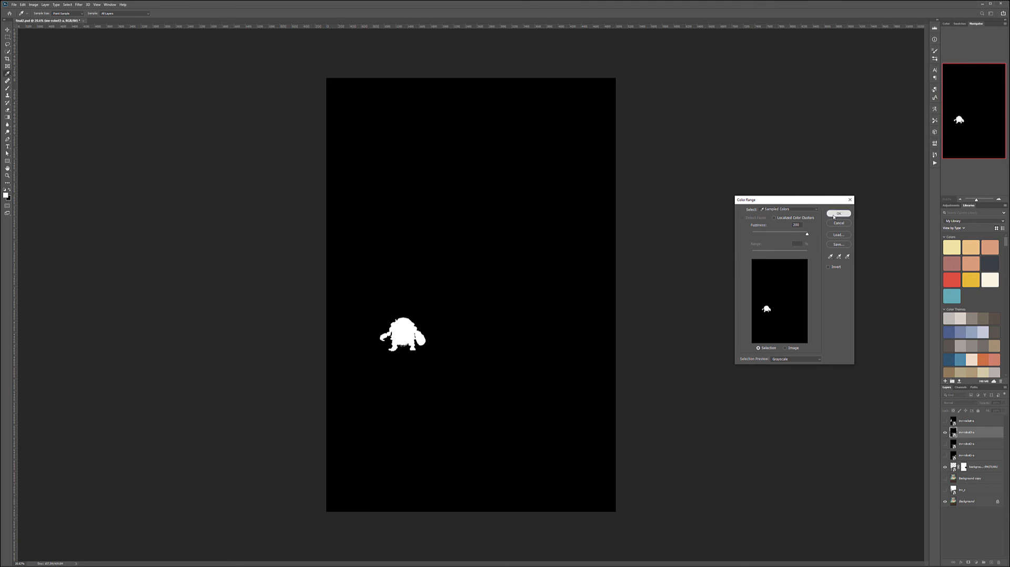
pyautogui.click(839, 213)
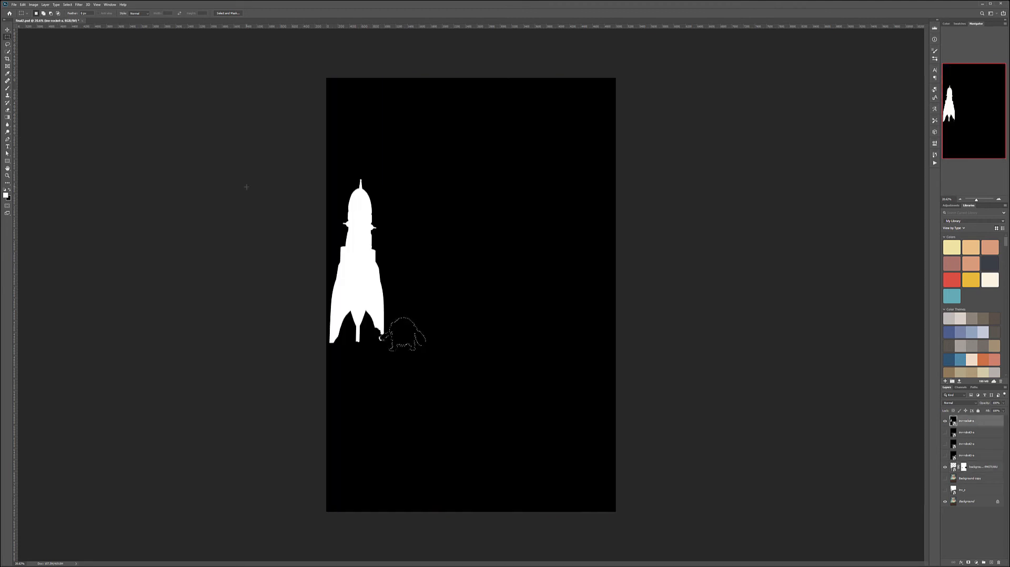
pyautogui.click(67, 4)
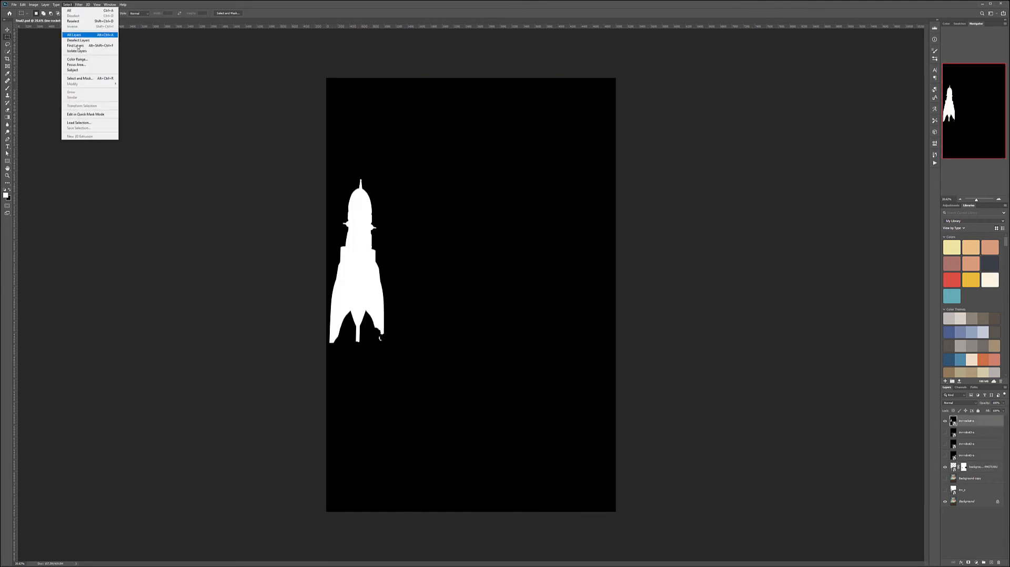
pyautogui.click(77, 59)
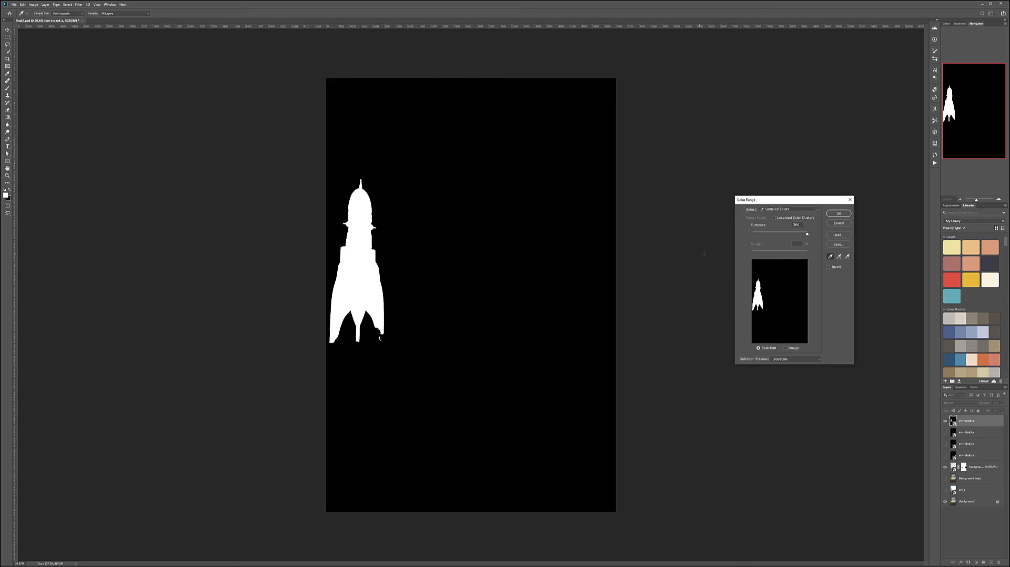
pyautogui.click(839, 213)
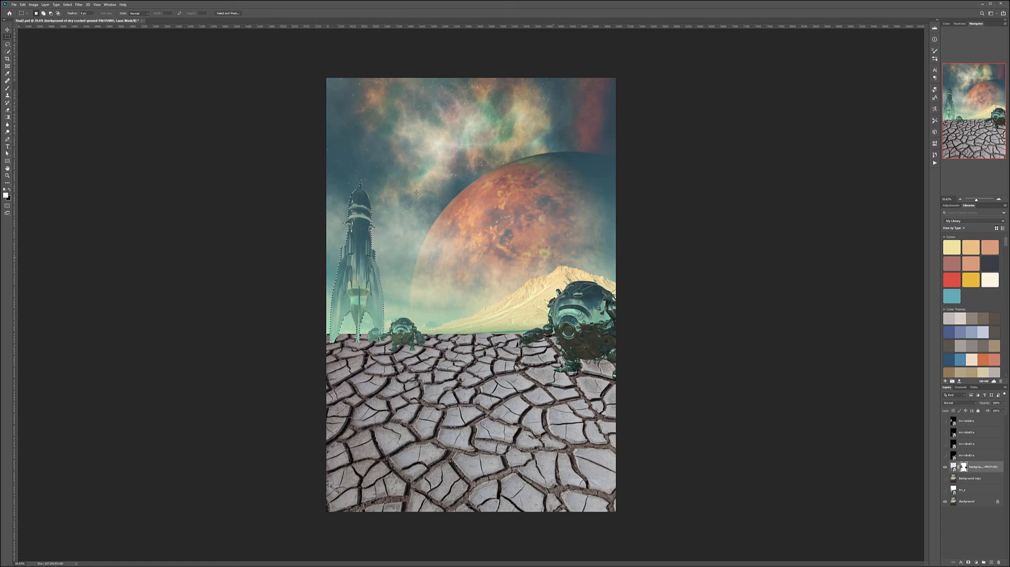
pyautogui.press('ctrl+d')
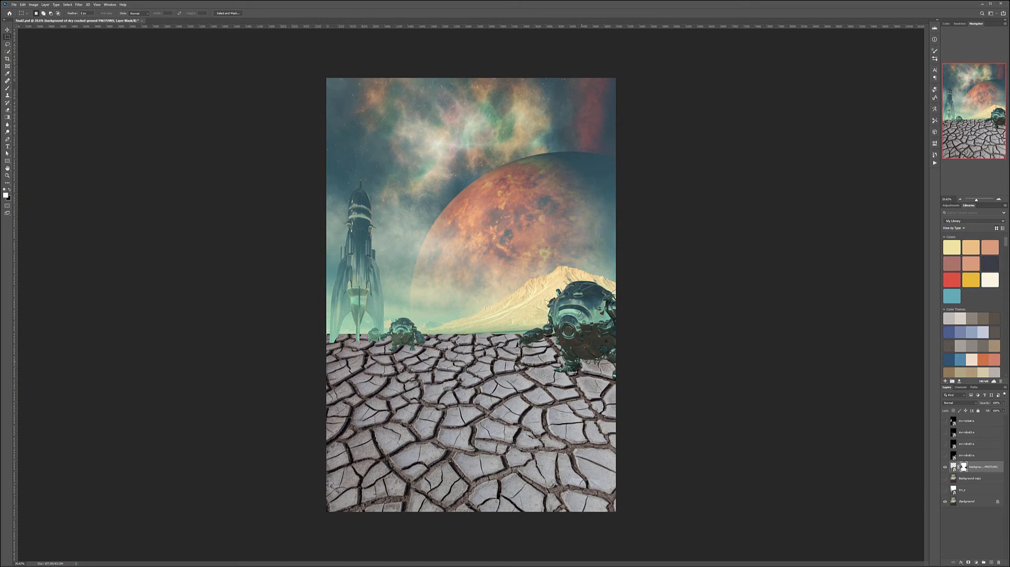
pyautogui.click(7, 28)
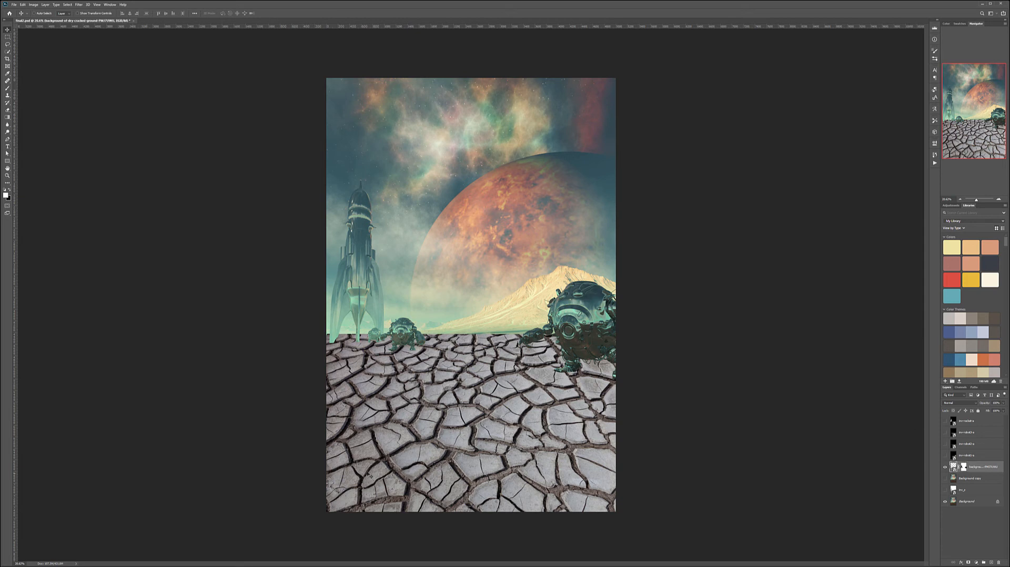
pyautogui.click(953, 403)
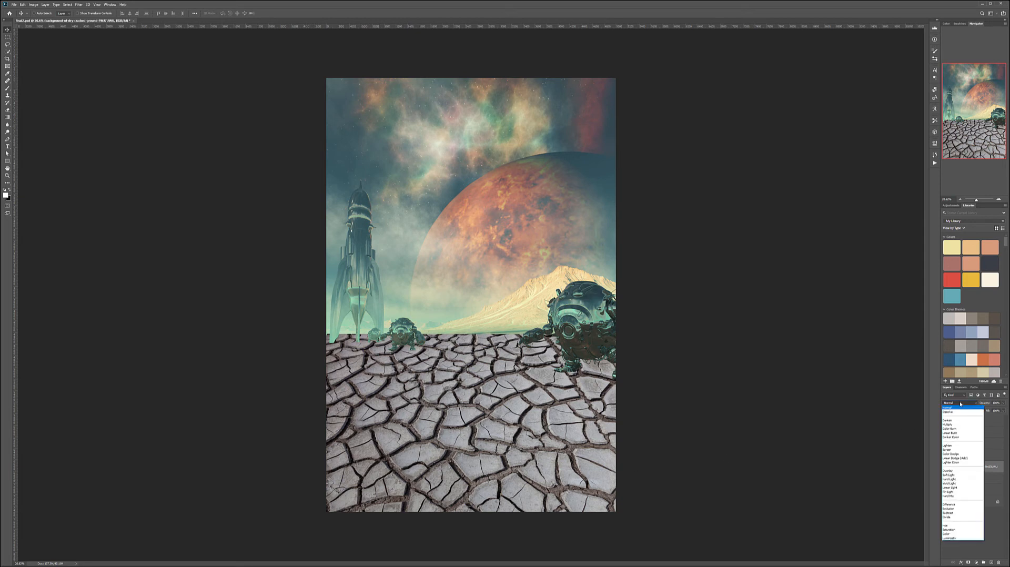
pyautogui.click(949, 480)
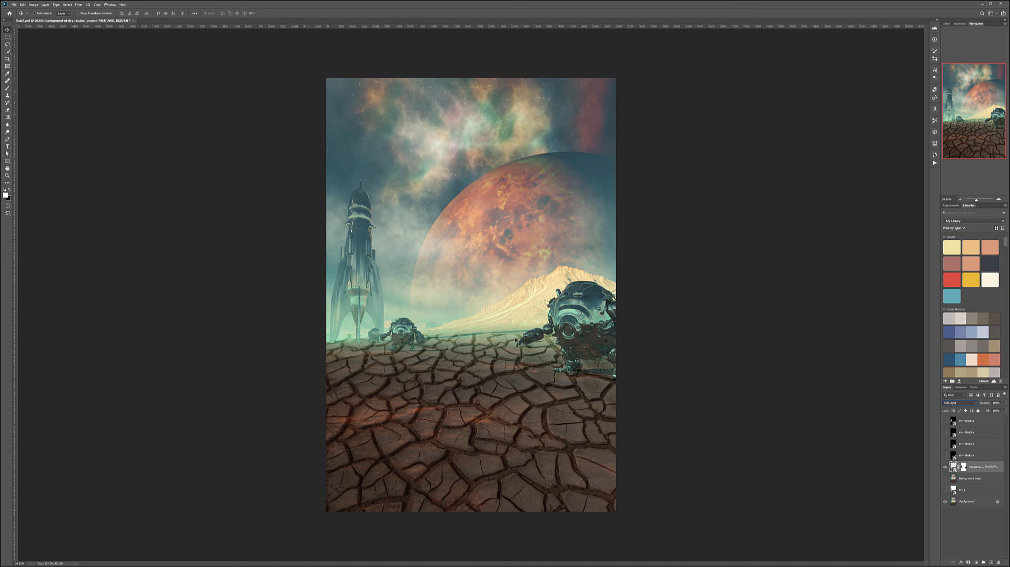
pyautogui.moveTo(516, 340)
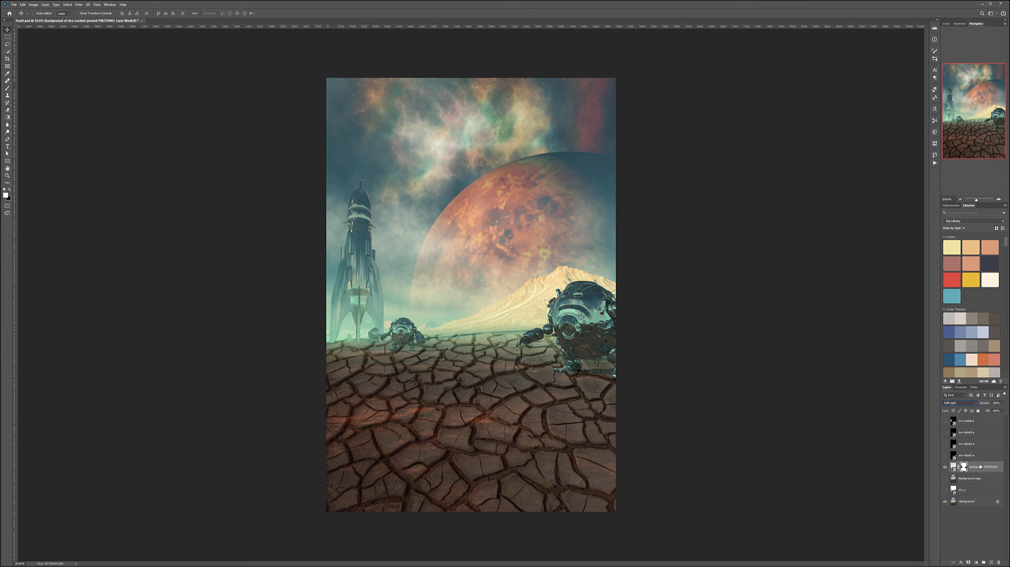
# - Make the new ground group active and choose a Soft Round brush preset
pyautogui.rightClick(980, 466)
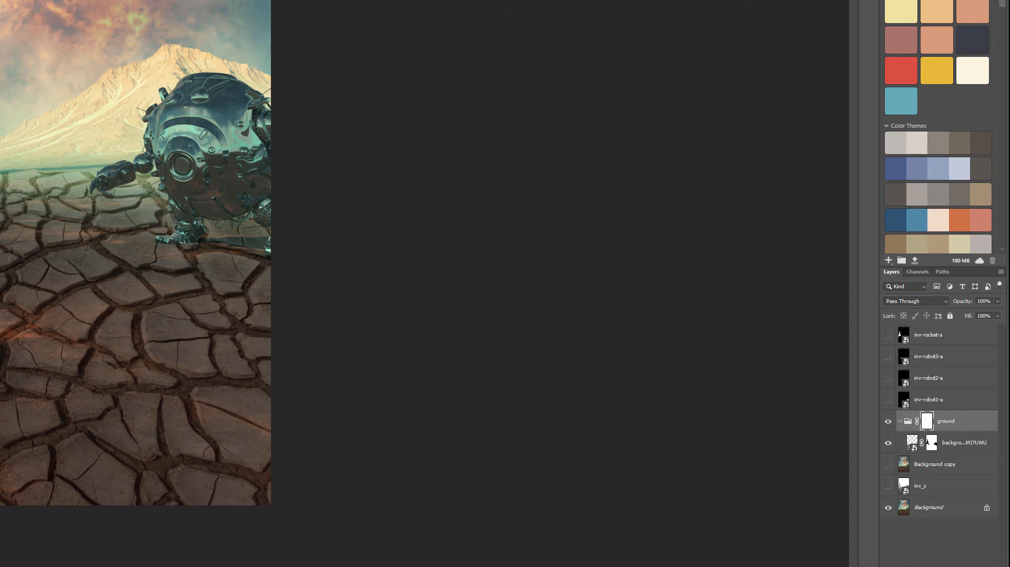
pyautogui.click(900, 421)
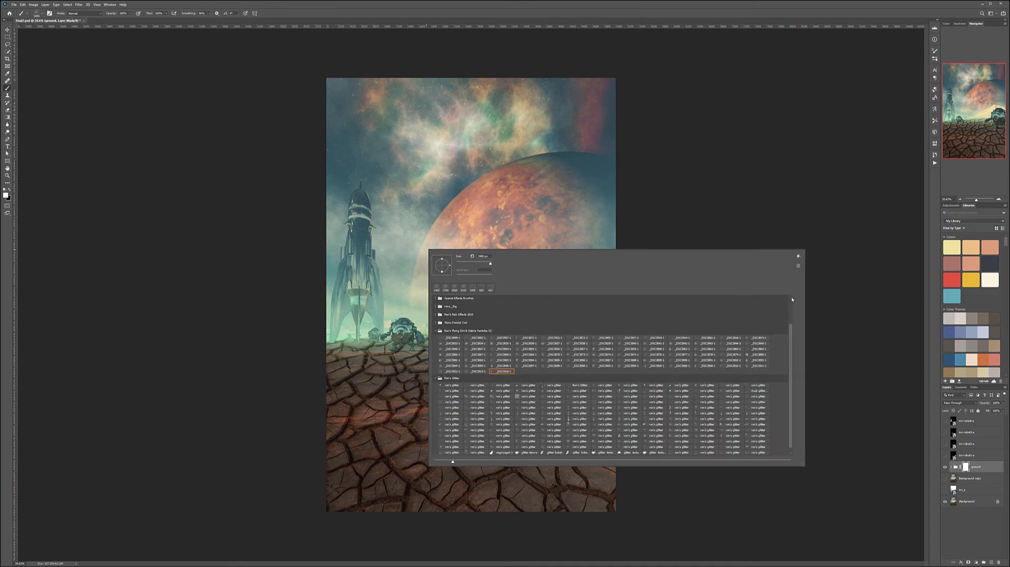
pyautogui.scroll(-3)
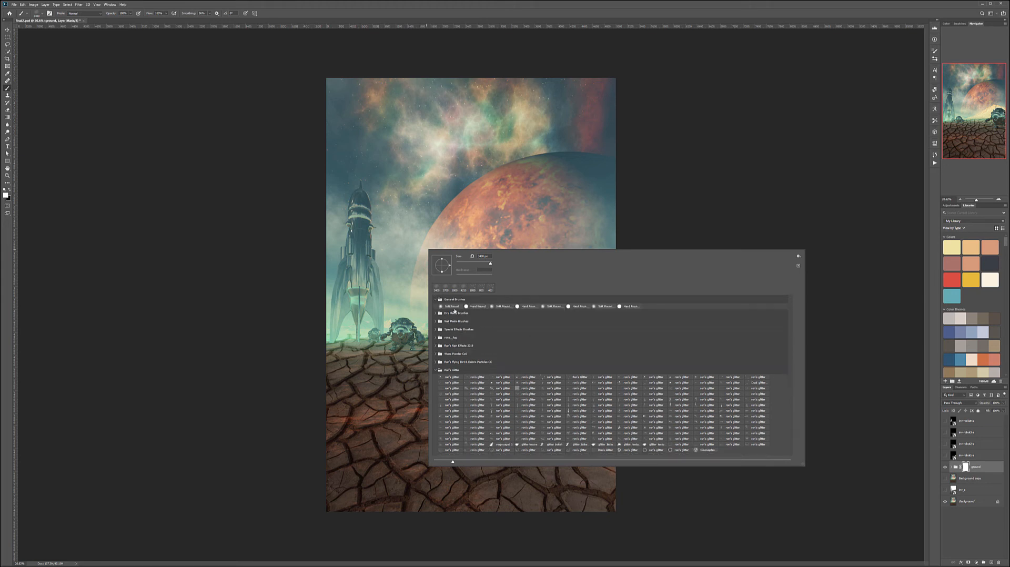
pyautogui.click(452, 306)
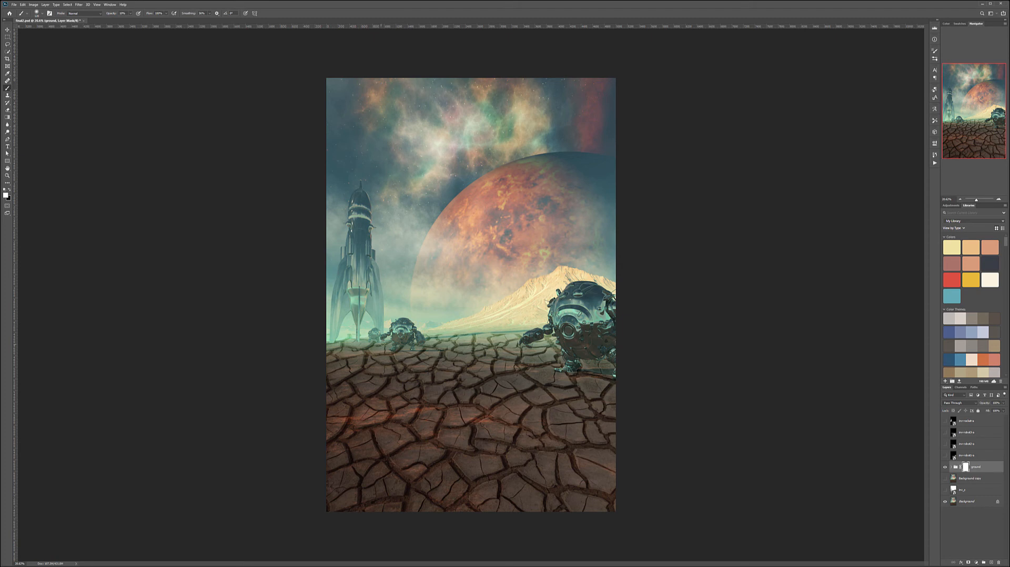
pyautogui.moveTo(378, 360)
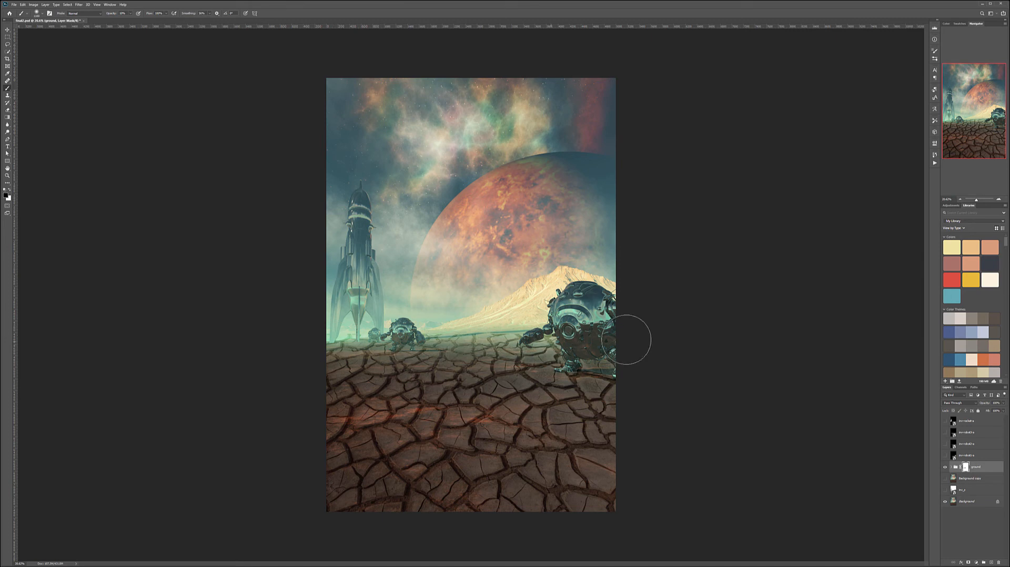
# - Set the ground group to Multiply and brush its mask along the horizon edges
pyautogui.moveTo(625, 339); pyautogui.dragTo(345, 373)
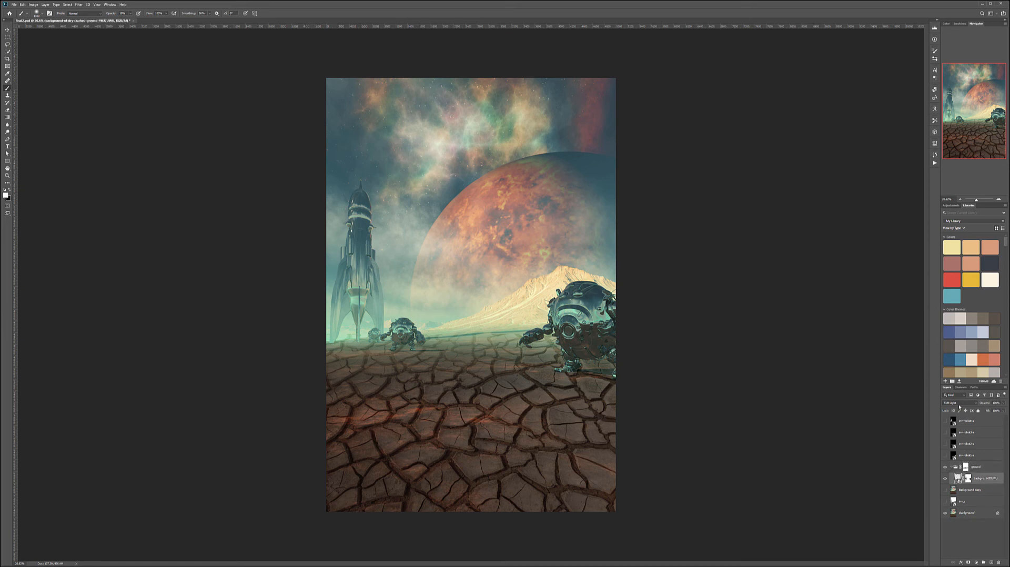
pyautogui.click(948, 409)
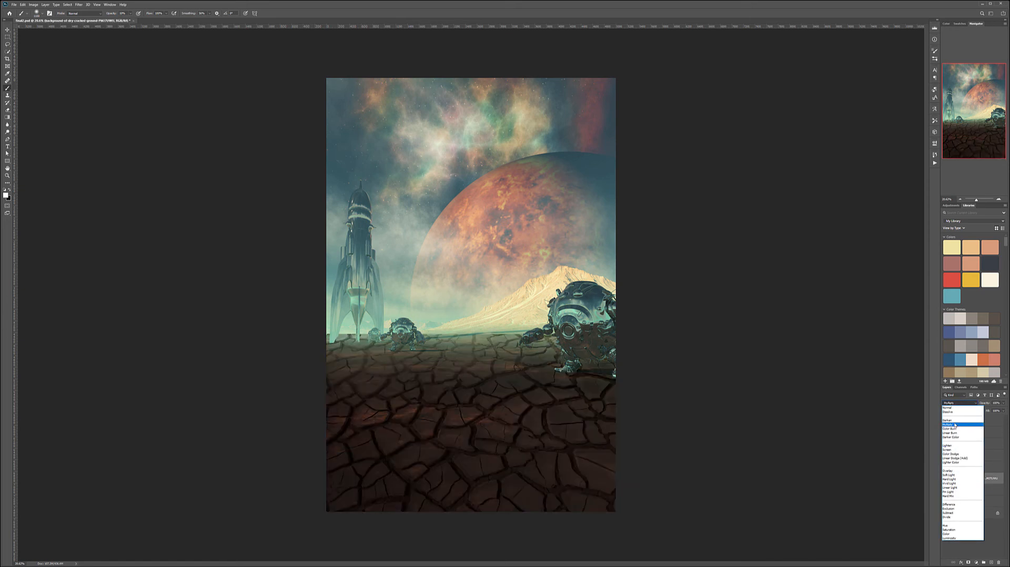
pyautogui.click(950, 424)
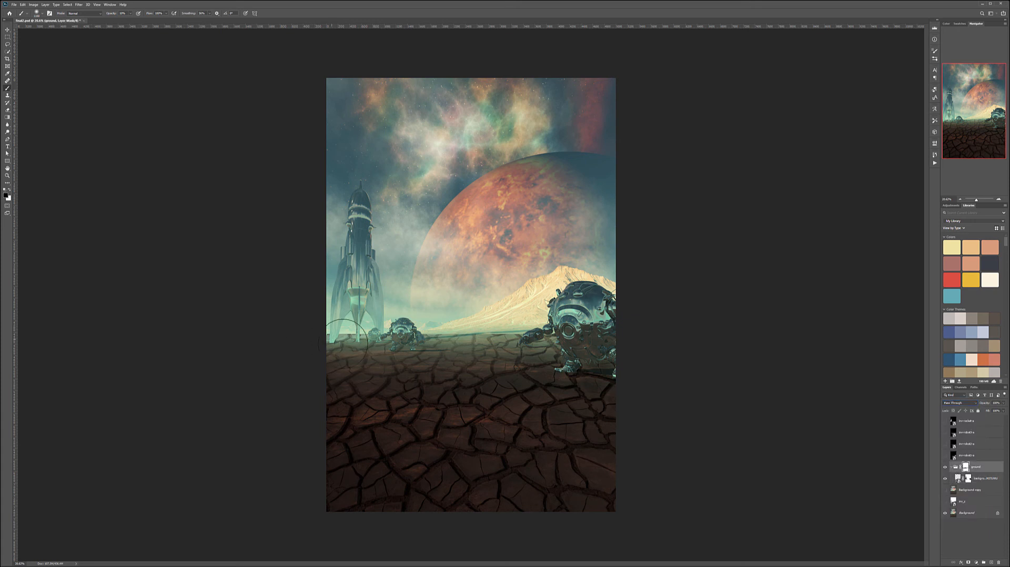
pyautogui.moveTo(345, 335); pyautogui.dragTo(532, 339)
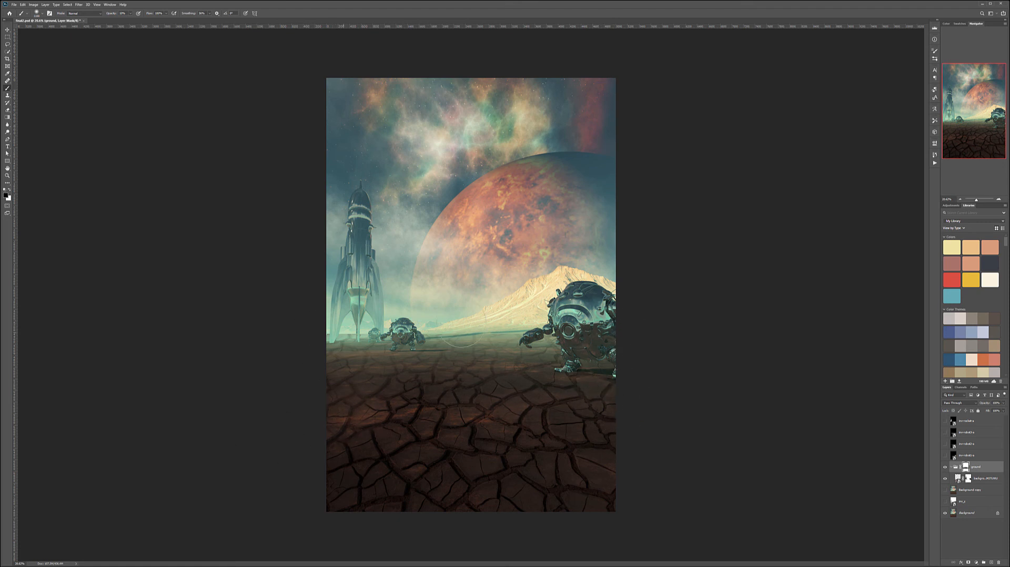
pyautogui.moveTo(335, 430)
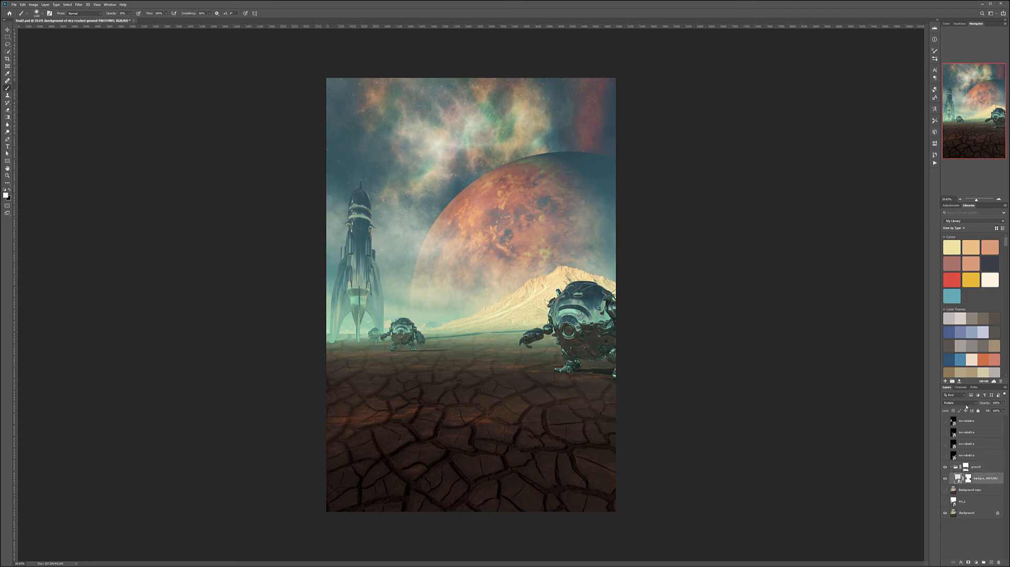
pyautogui.click(952, 403)
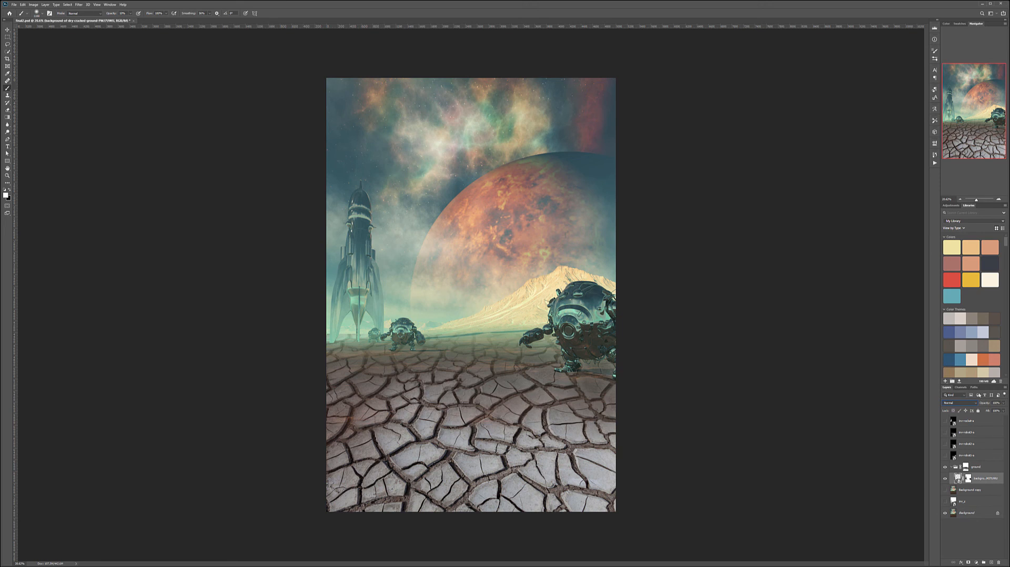
# - Preview Darken, Color Burn, reddish and dodge-style blends on the texture layer
pyautogui.click(951, 394)
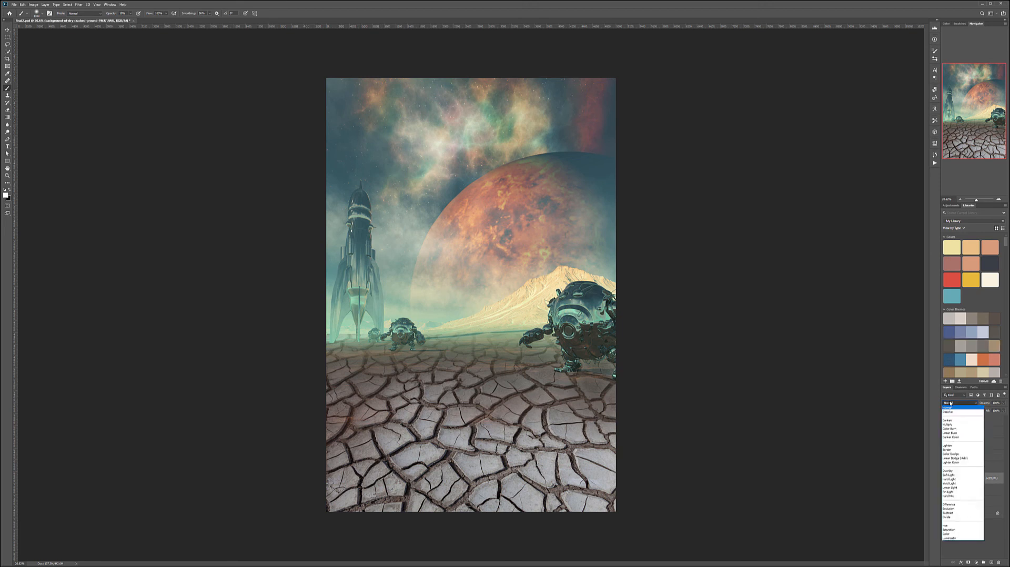
pyautogui.click(950, 420)
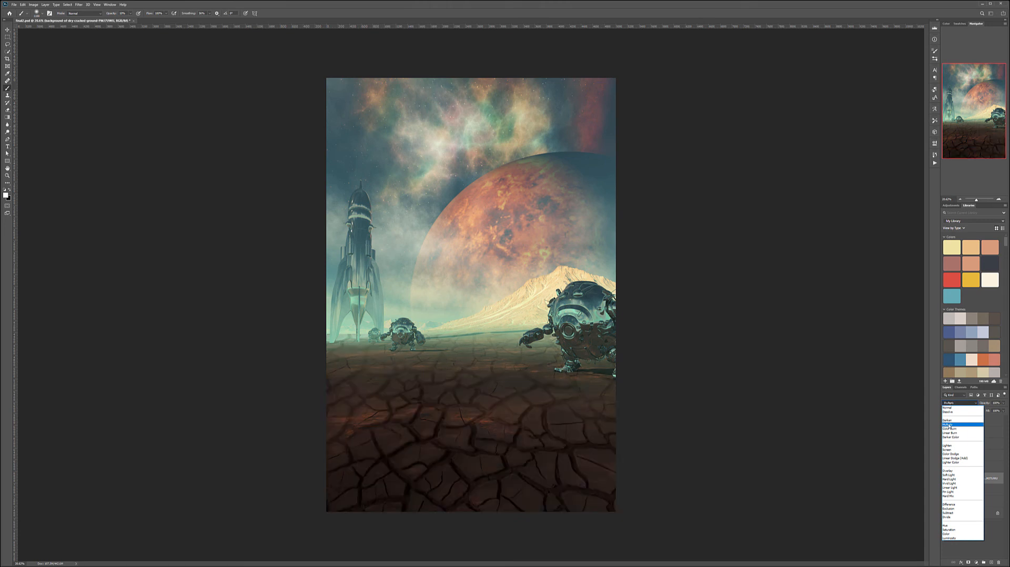
pyautogui.click(950, 428)
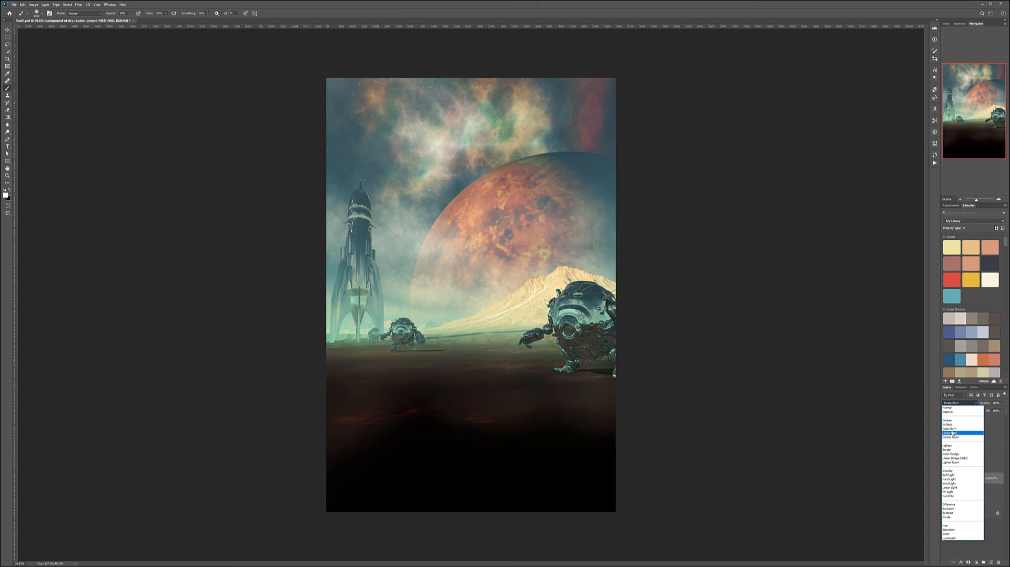
pyautogui.click(953, 438)
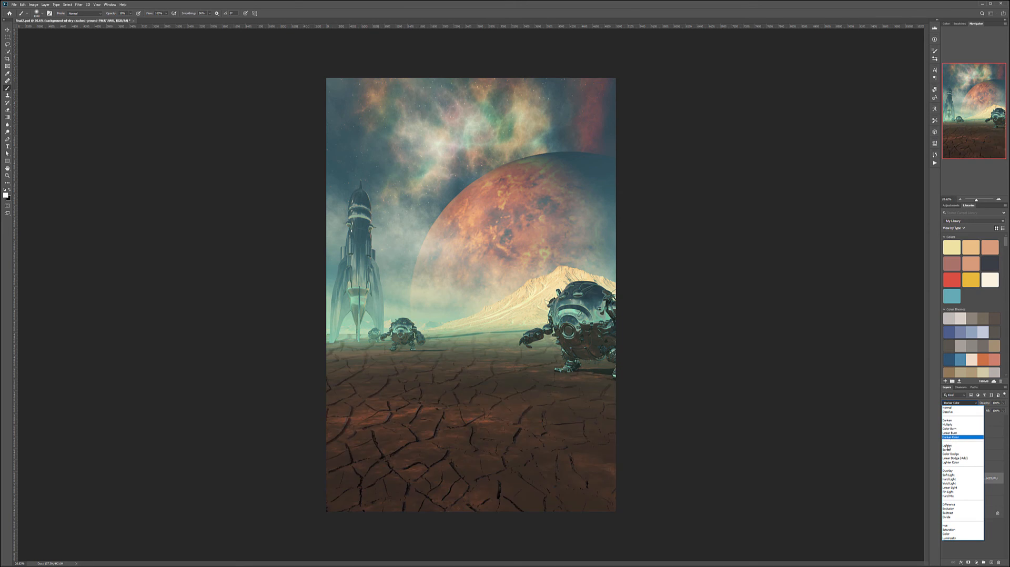
pyautogui.click(954, 454)
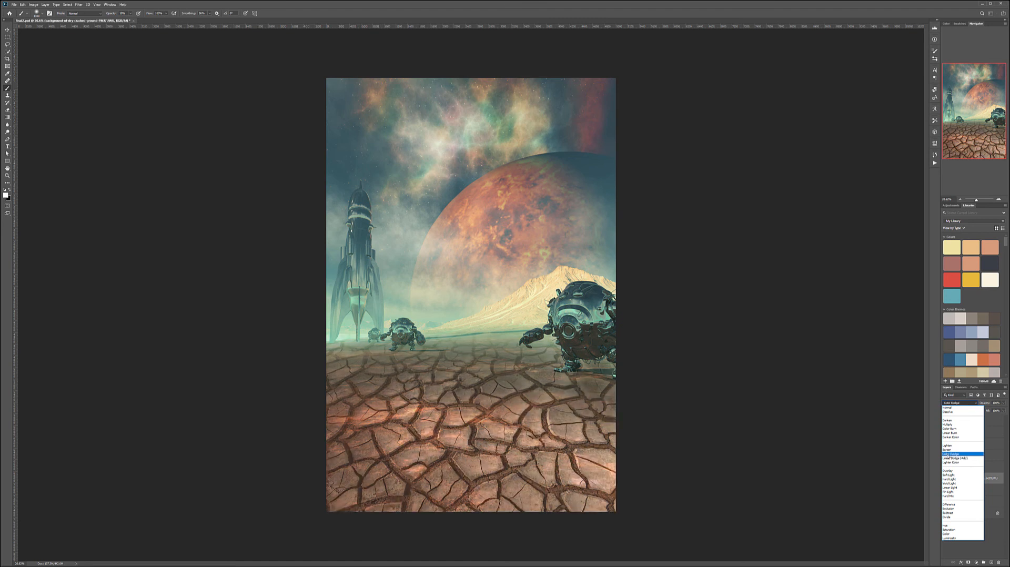
pyautogui.click(950, 470)
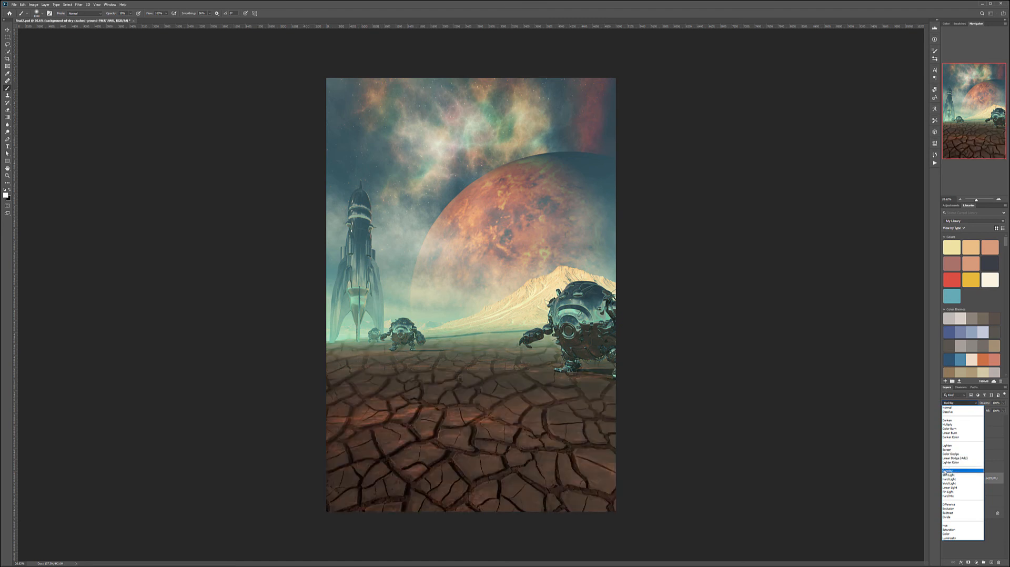
# - Cycle the contrast blend modes and settle on a harsh black-and-red look
pyautogui.click(951, 474)
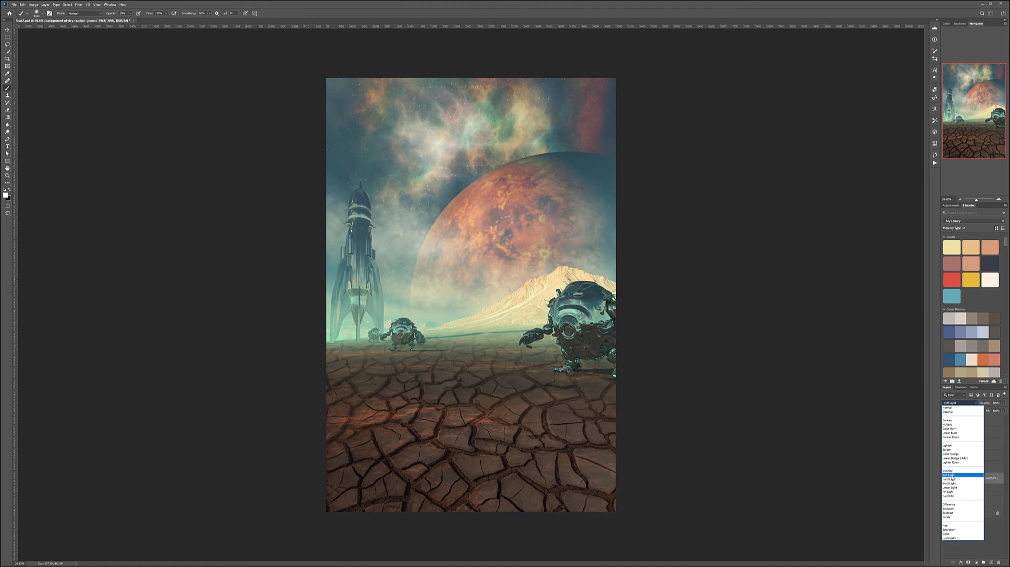
pyautogui.click(950, 470)
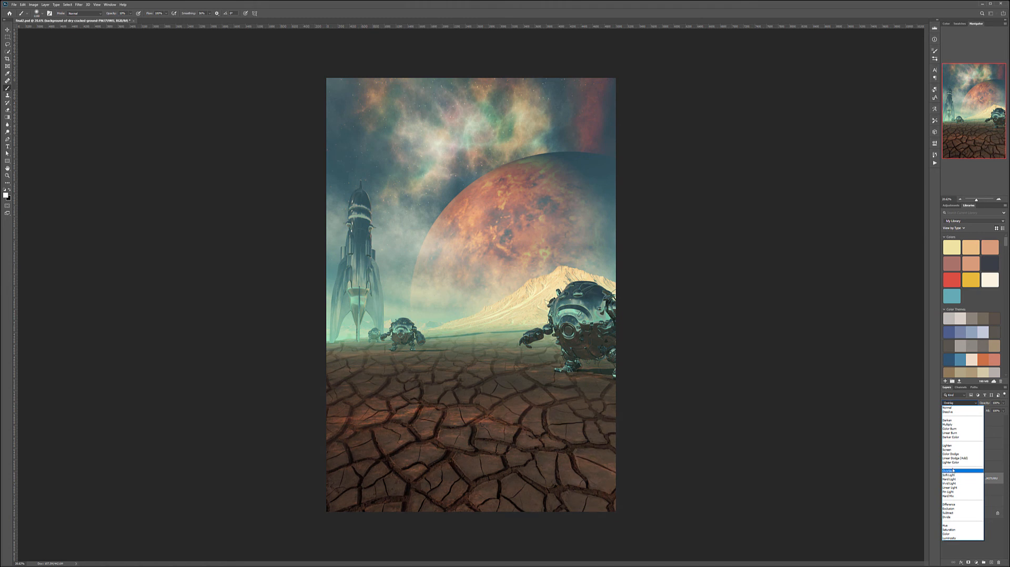
pyautogui.click(950, 484)
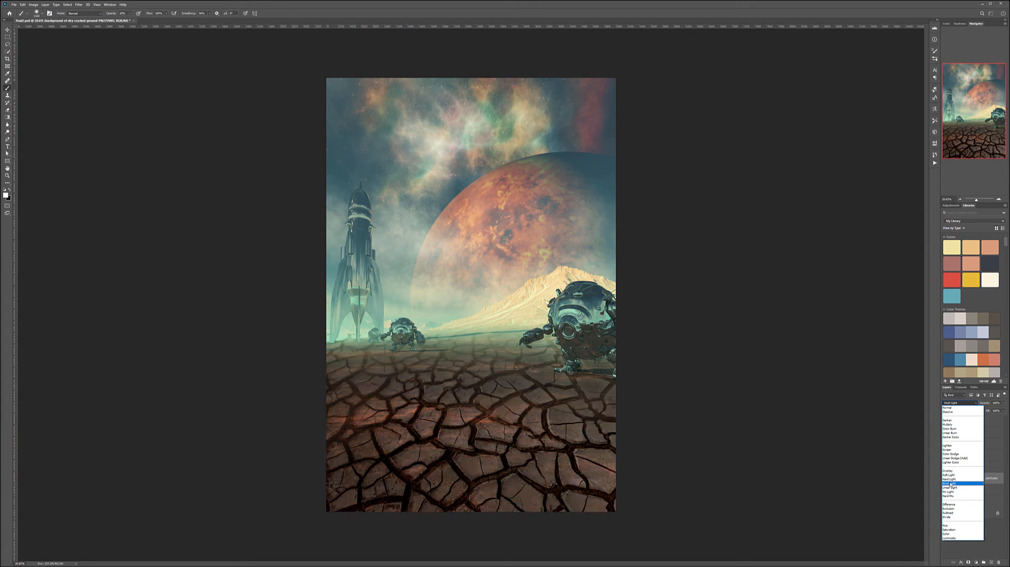
pyautogui.click(952, 491)
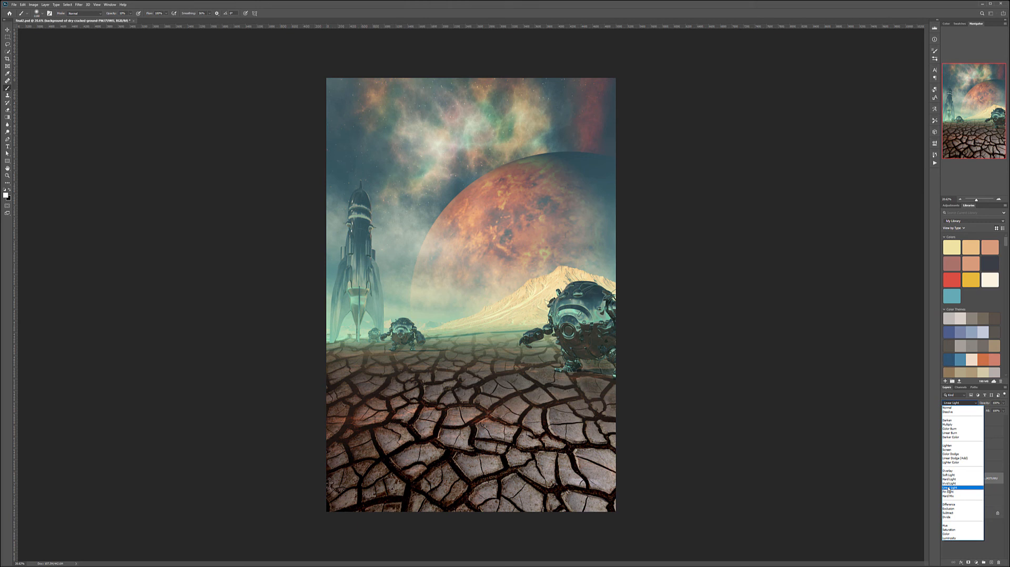
pyautogui.click(953, 497)
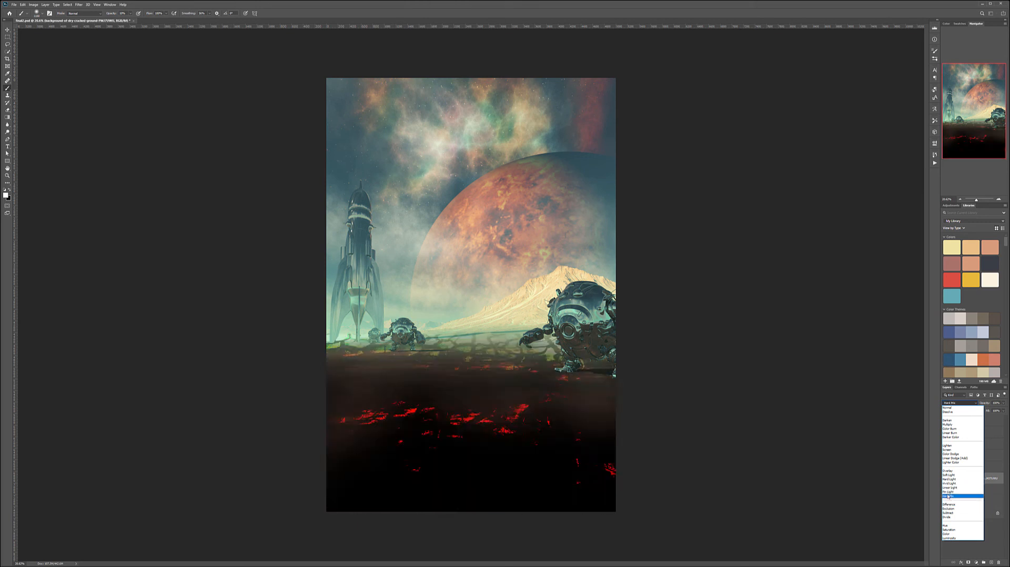
pyautogui.click(949, 470)
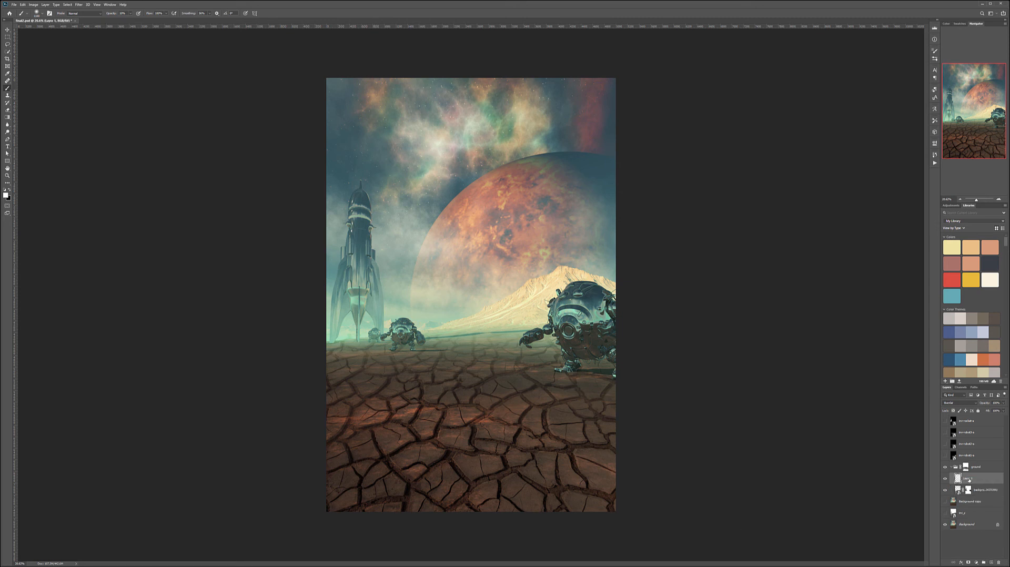
# - Isolate the texture layer and burn the bottom-right corner of the cracked ground darker
pyautogui.doubleClick(969, 477)
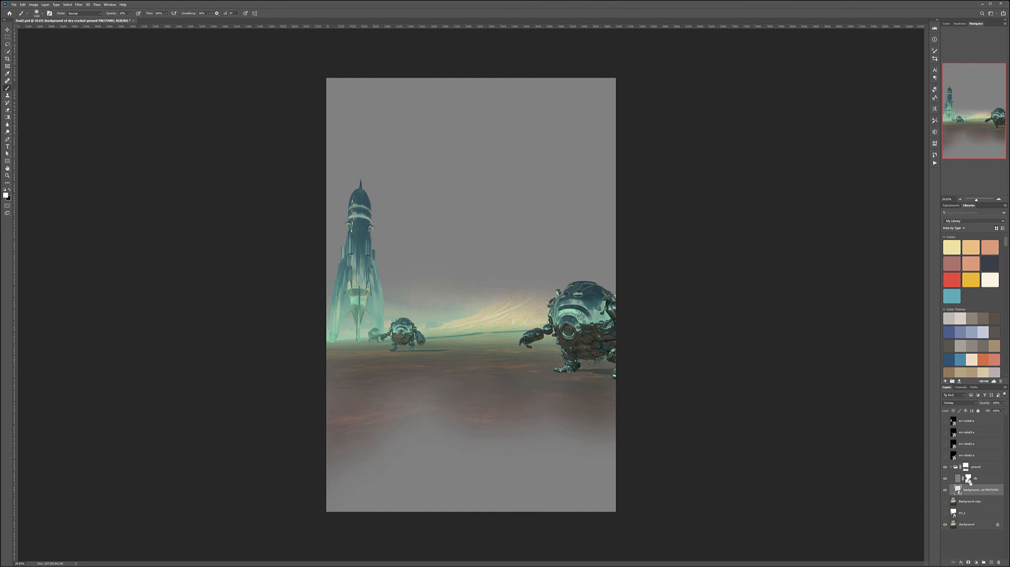
pyautogui.click(945, 477)
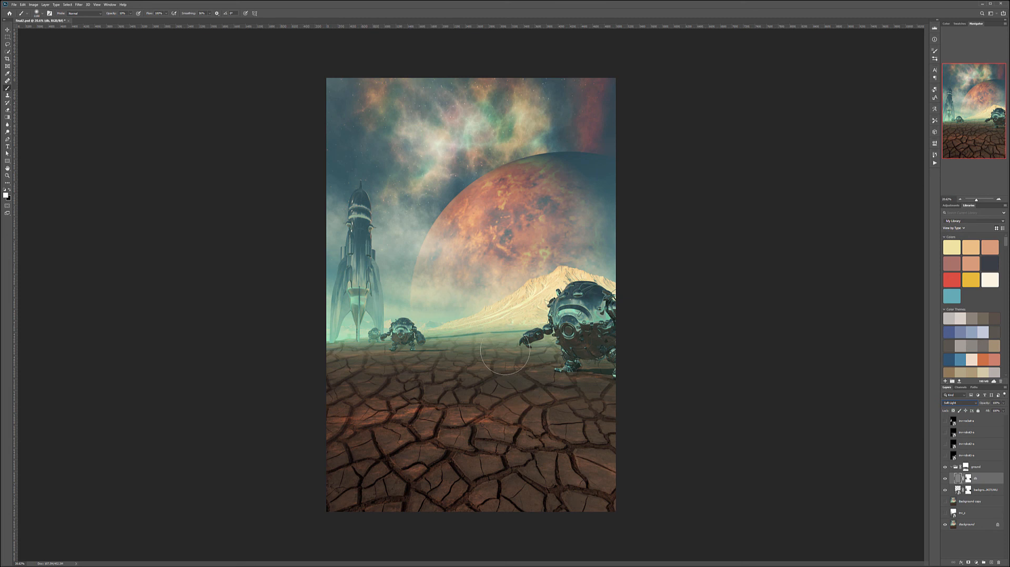
pyautogui.moveTo(300, 351)
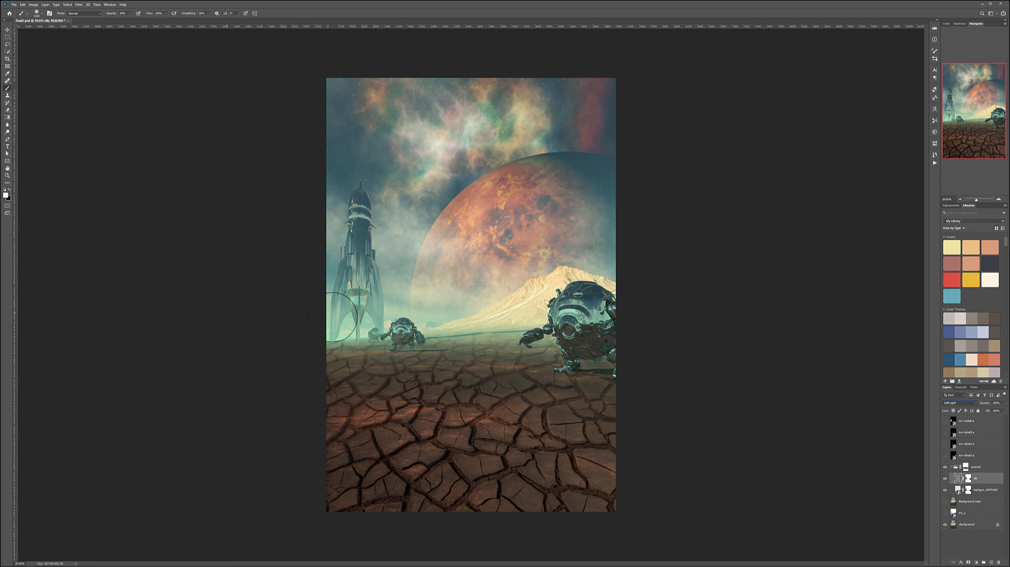
pyautogui.moveTo(303, 340)
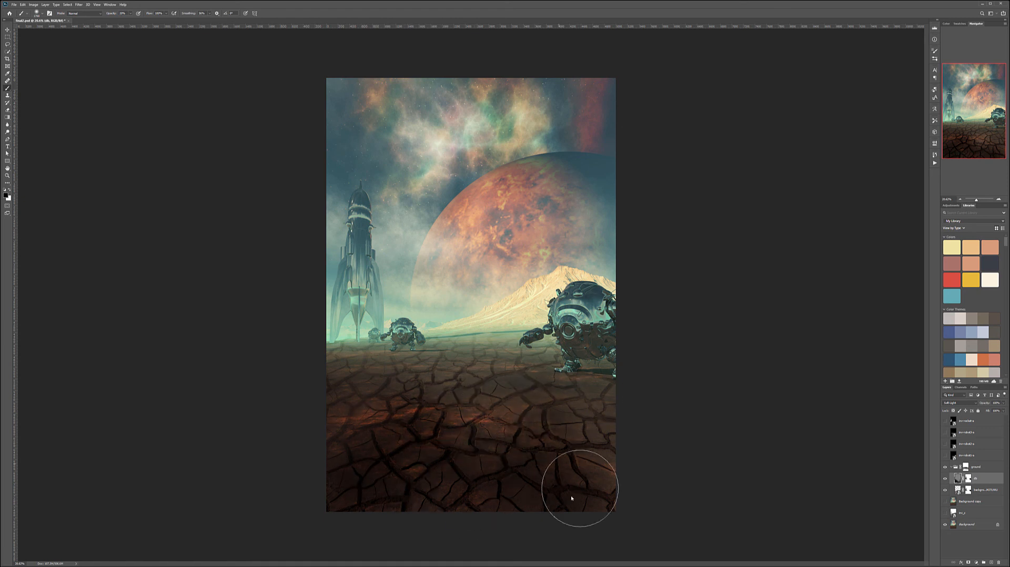
pyautogui.moveTo(578, 500); pyautogui.dragTo(616, 357)
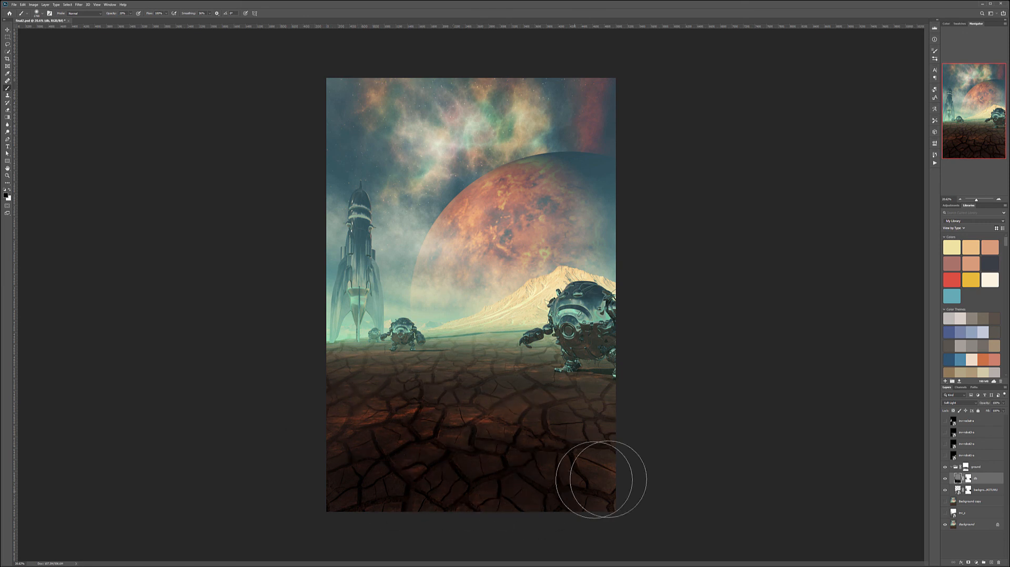
pyautogui.moveTo(657, 476)
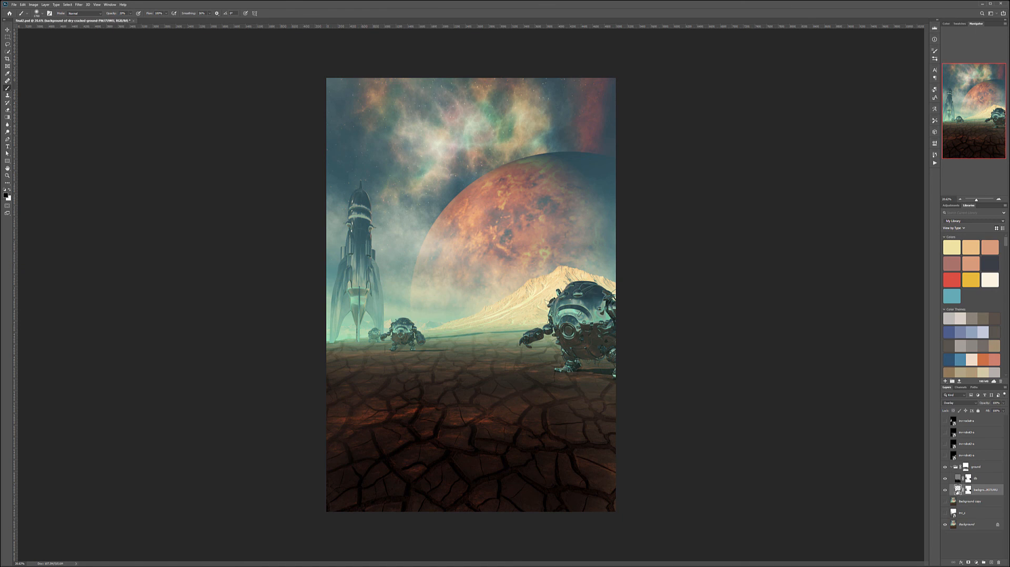
# - Free-transform the cracked texture, dragging both bottom corners far outward past the canvas for perspective
pyautogui.click(22, 4)
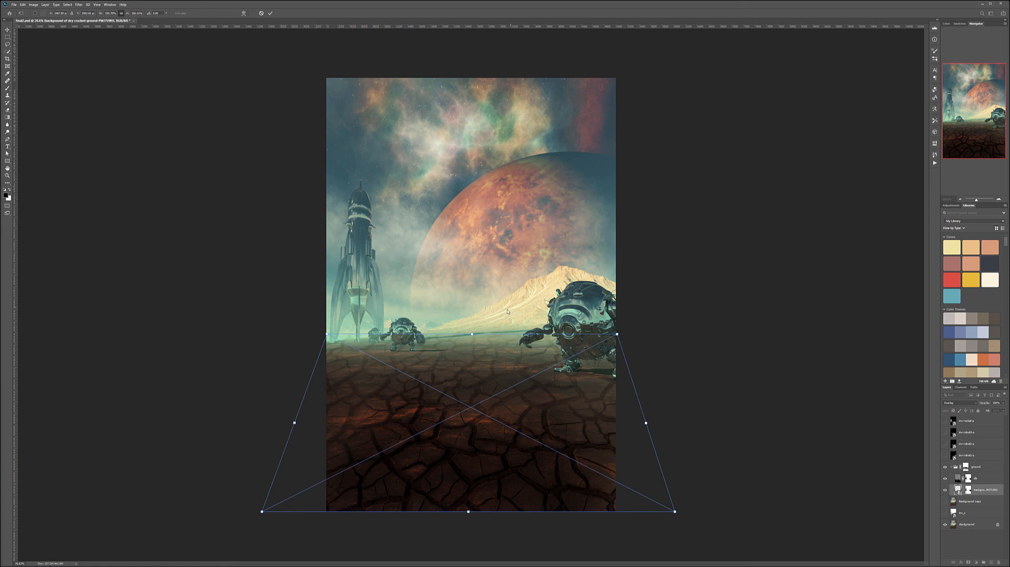
pyautogui.moveTo(132, 372)
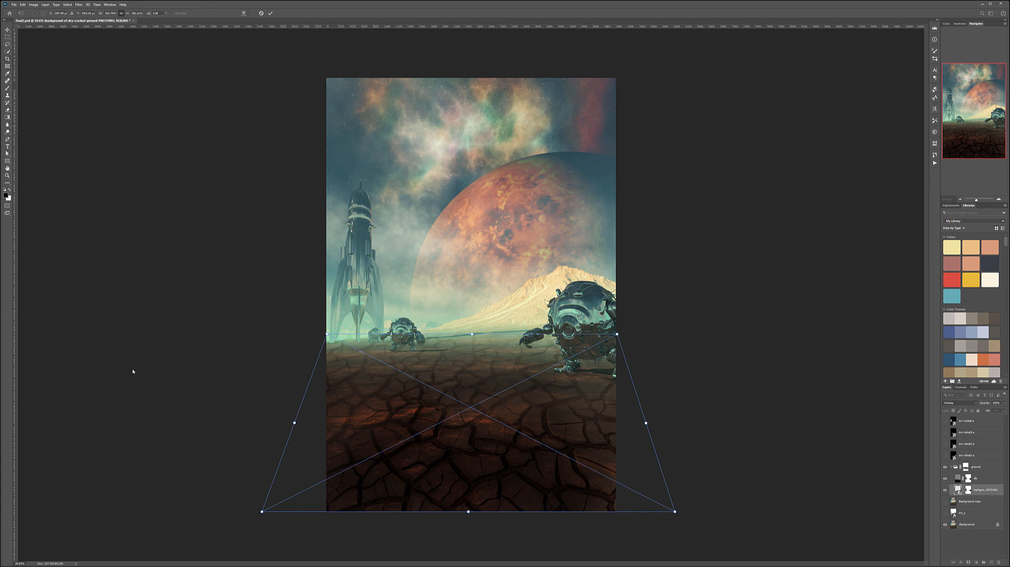
pyautogui.moveTo(263, 511); pyautogui.dragTo(206, 506)
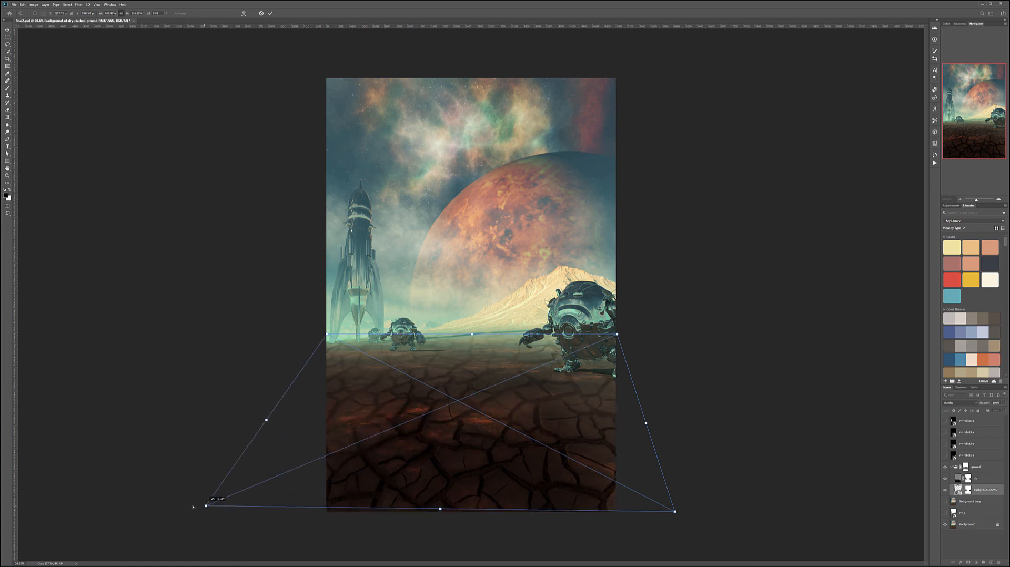
pyautogui.moveTo(205, 507); pyautogui.dragTo(144, 514)
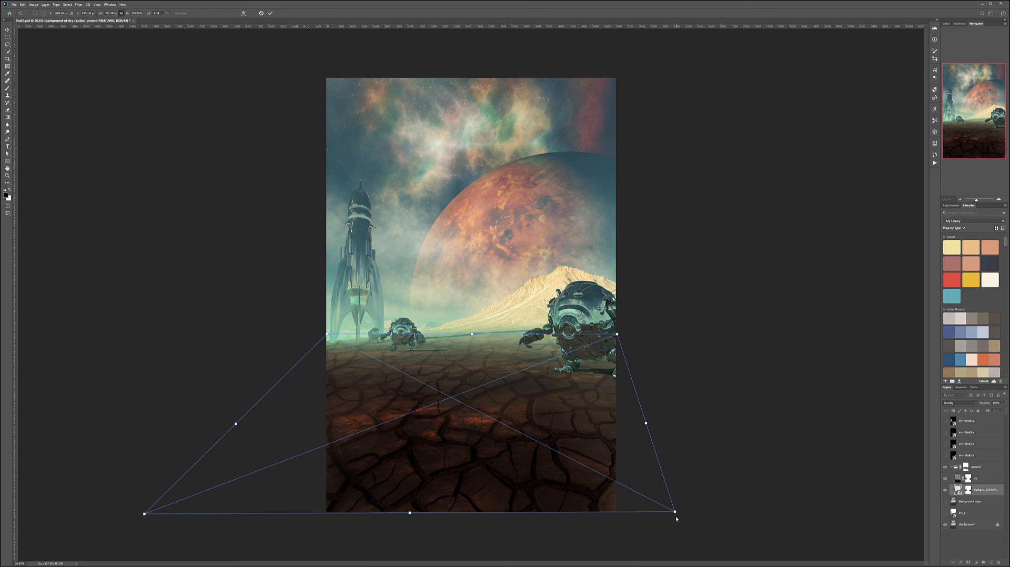
pyautogui.moveTo(676, 520); pyautogui.dragTo(825, 514)
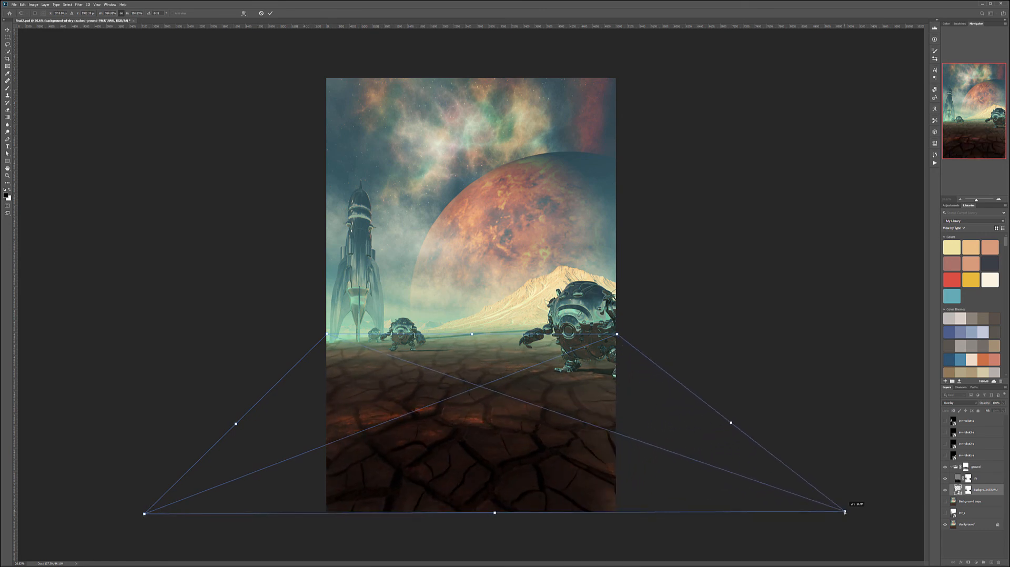
pyautogui.moveTo(845, 514); pyautogui.dragTo(844, 510)
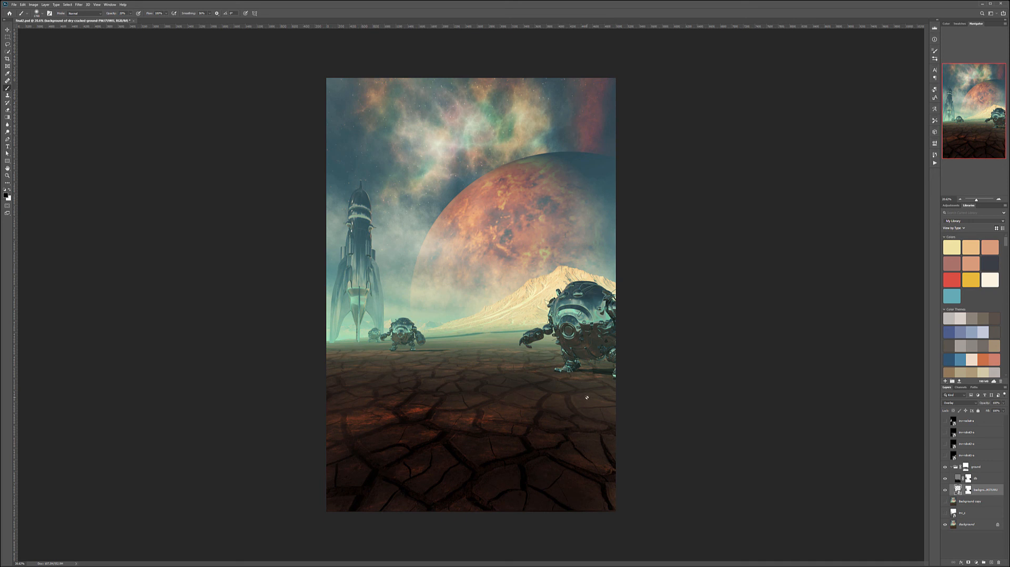
pyautogui.moveTo(510, 345)
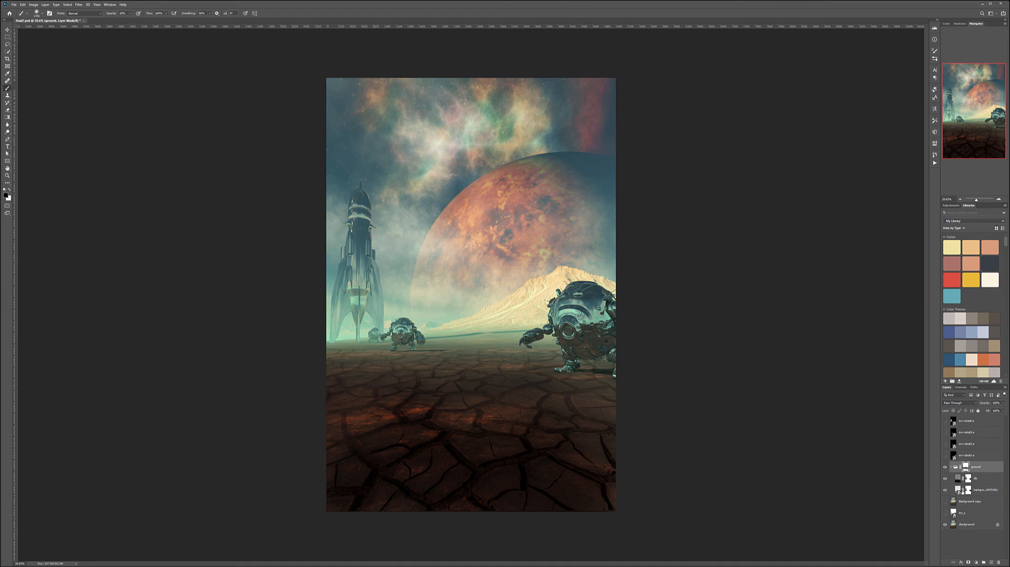
pyautogui.moveTo(567, 358)
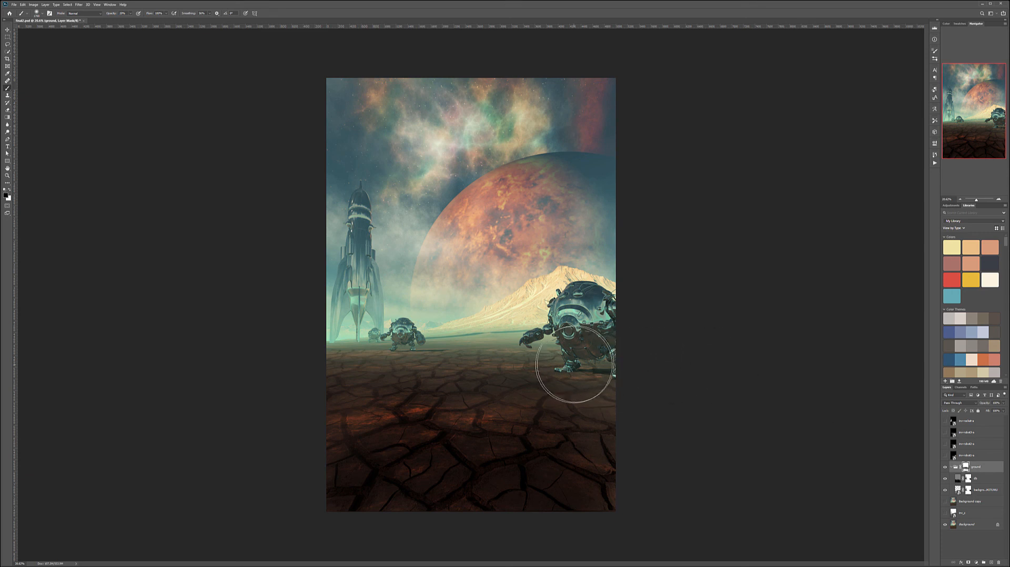
pyautogui.moveTo(619, 370)
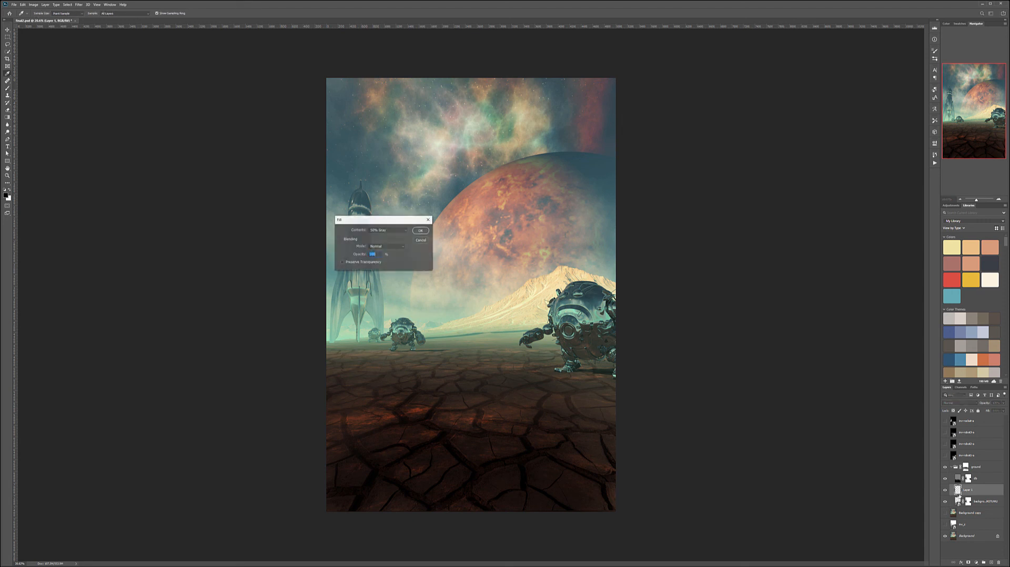
# - Fill the new layer with 50% grey and apply Add Noise at a chosen strength
pyautogui.click(421, 230)
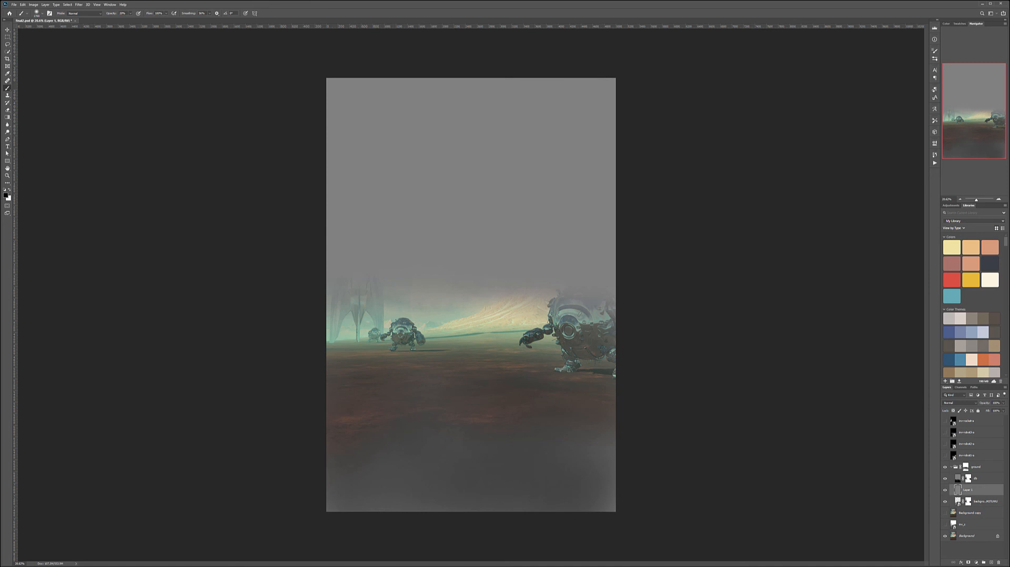
pyautogui.click(79, 5)
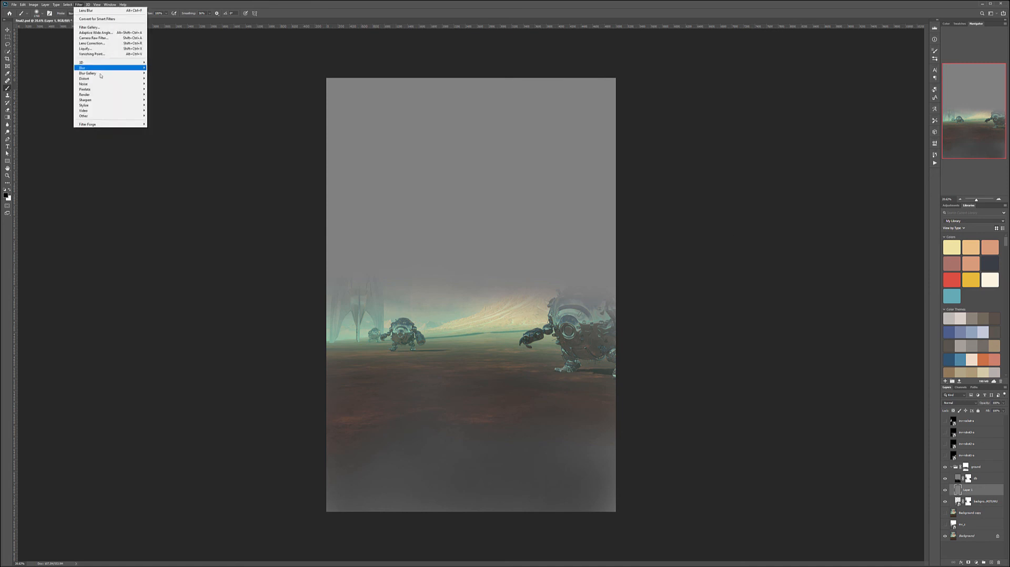
pyautogui.click(84, 83)
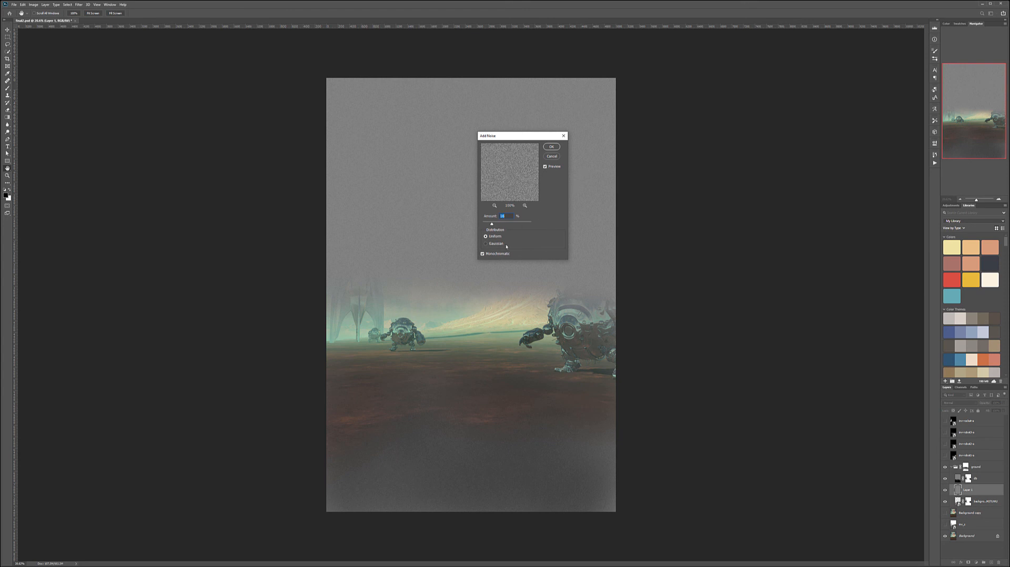
pyautogui.moveTo(503, 225); pyautogui.dragTo(499, 224)
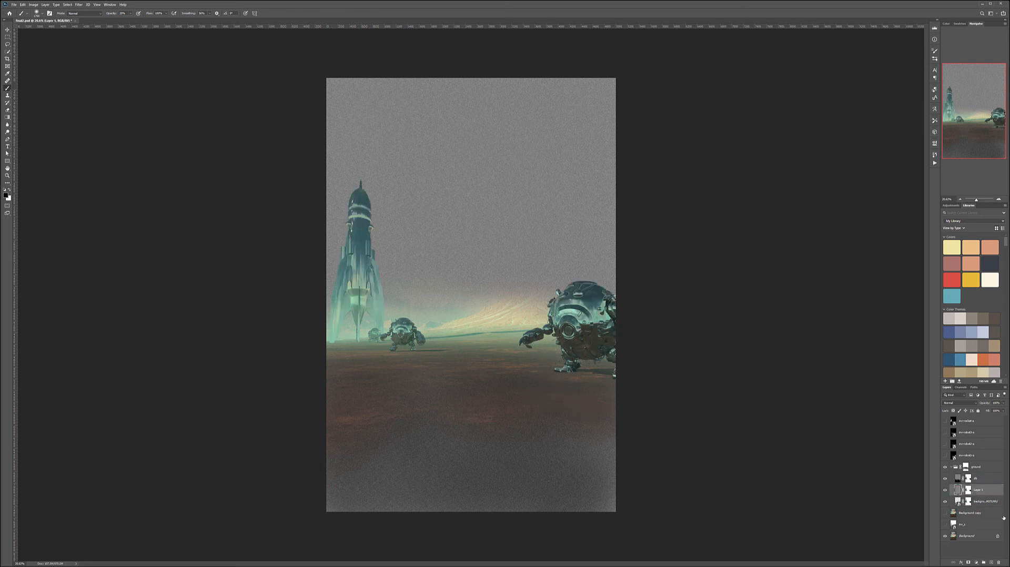
# - Set the grey noise layer's blend mode to Overlay/Soft Light so only grain shows
pyautogui.click(953, 403)
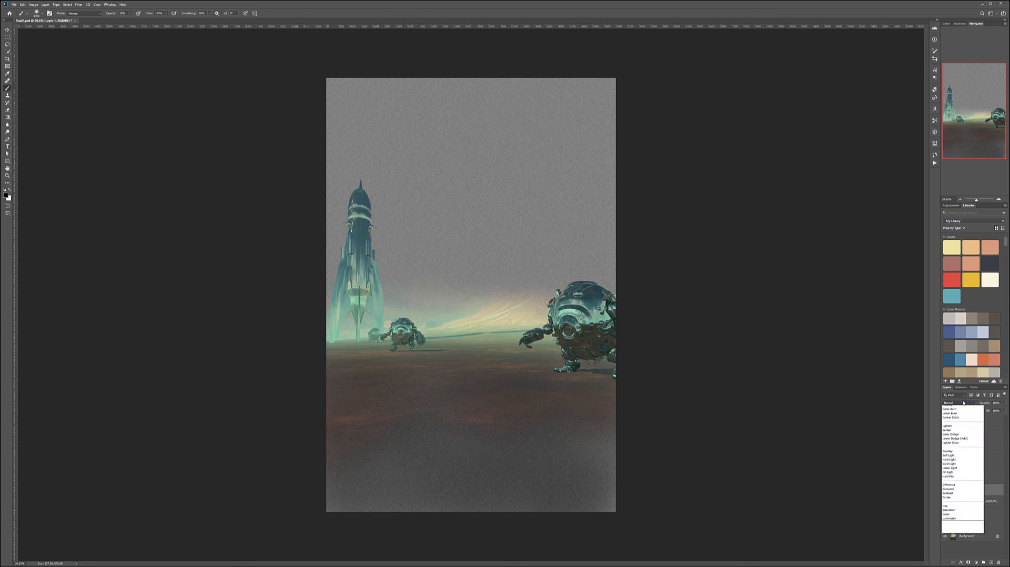
pyautogui.click(951, 475)
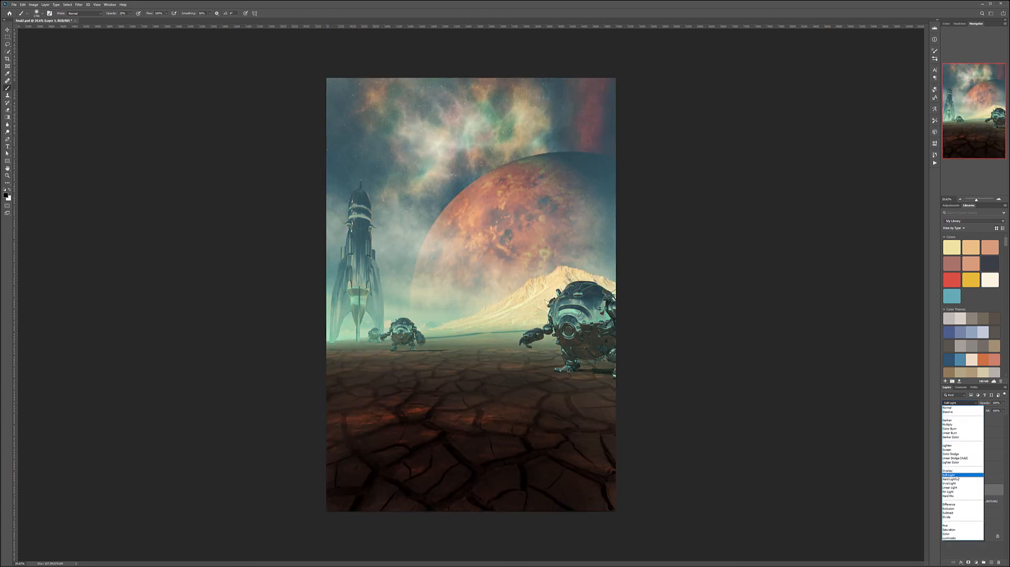
pyautogui.click(954, 475)
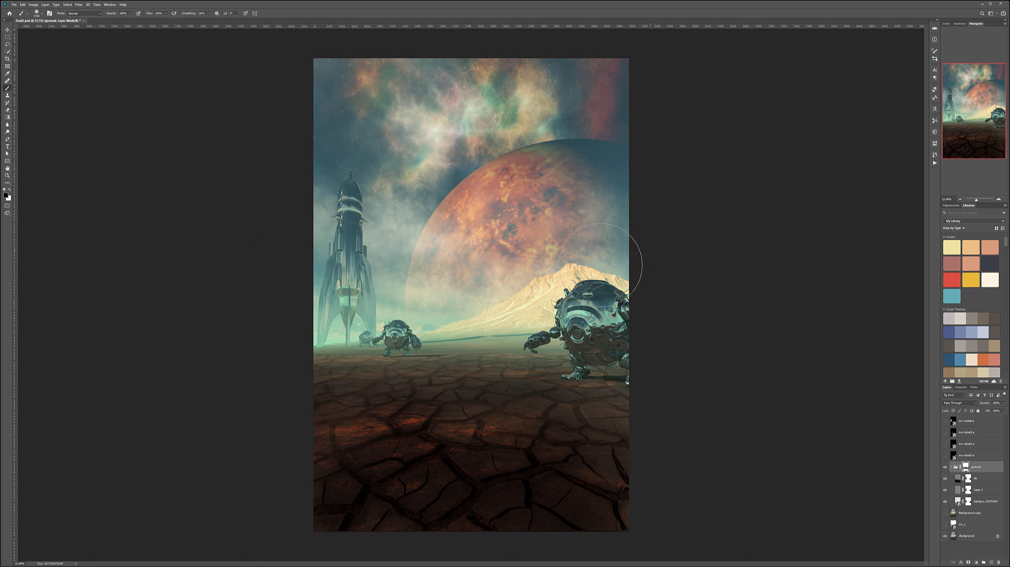
pyautogui.moveTo(592, 100)
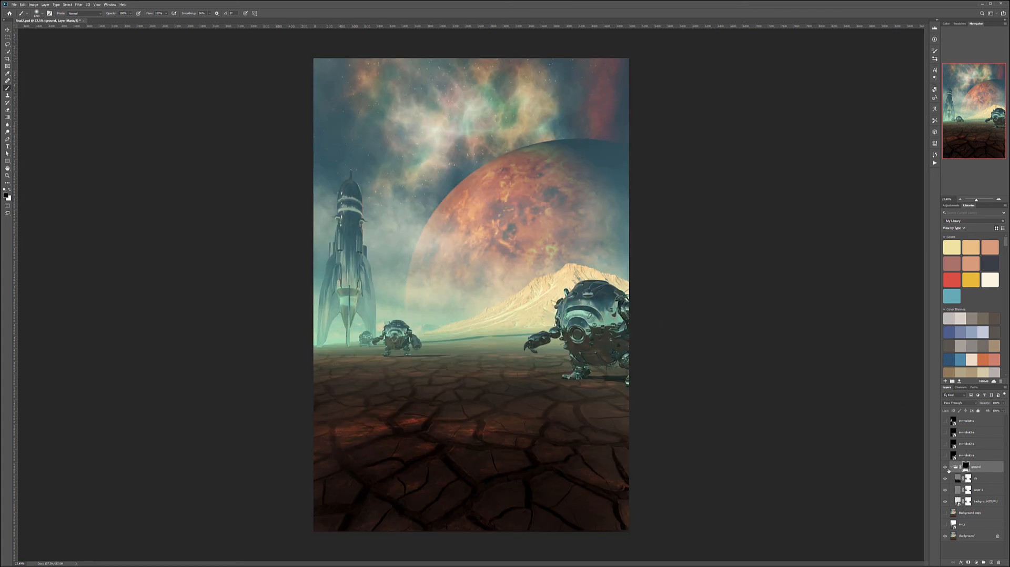
pyautogui.moveTo(521, 261)
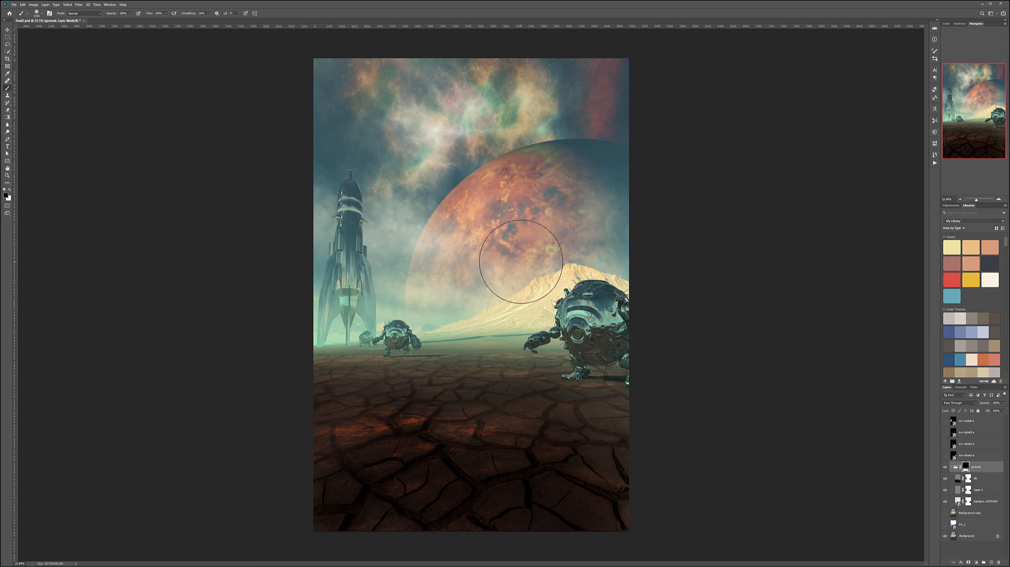
pyautogui.moveTo(667, 330)
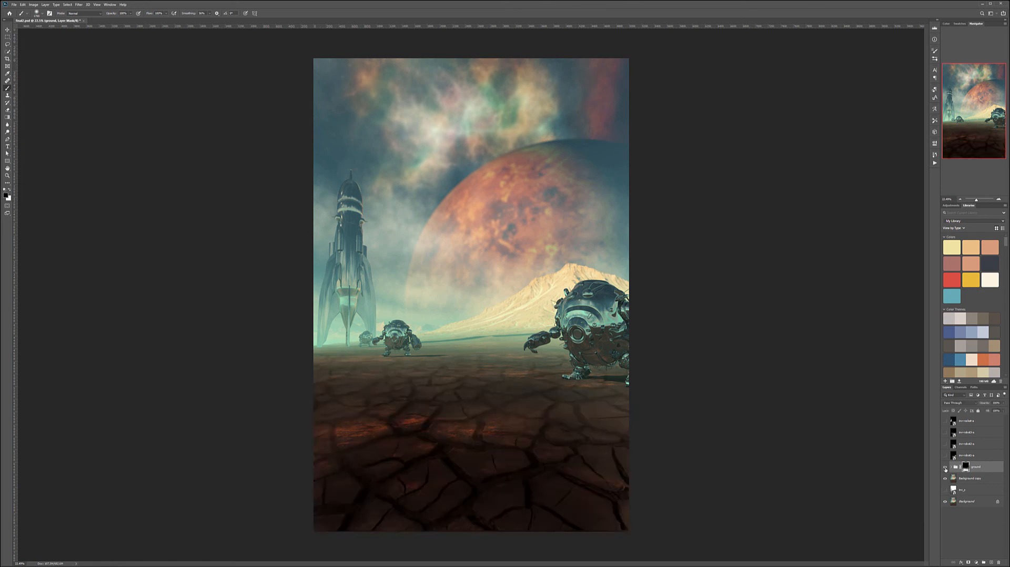
pyautogui.moveTo(437, 387)
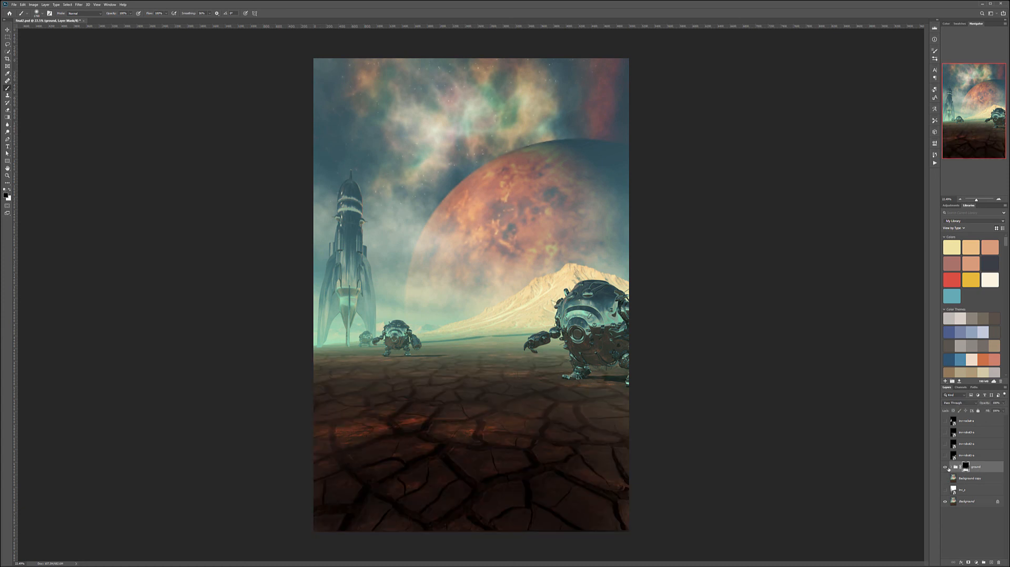
pyautogui.moveTo(735, 379)
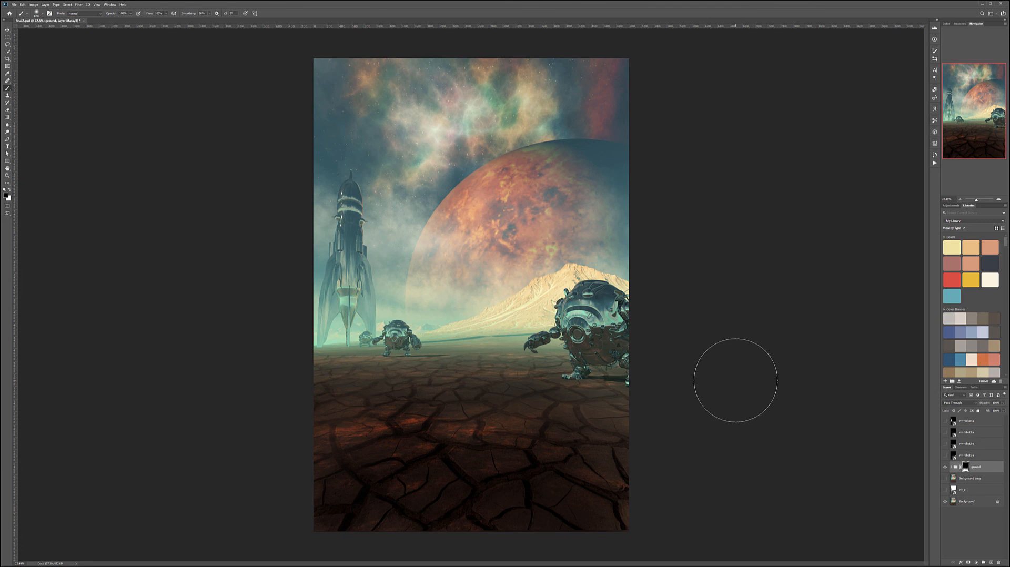
pyautogui.moveTo(30, 289)
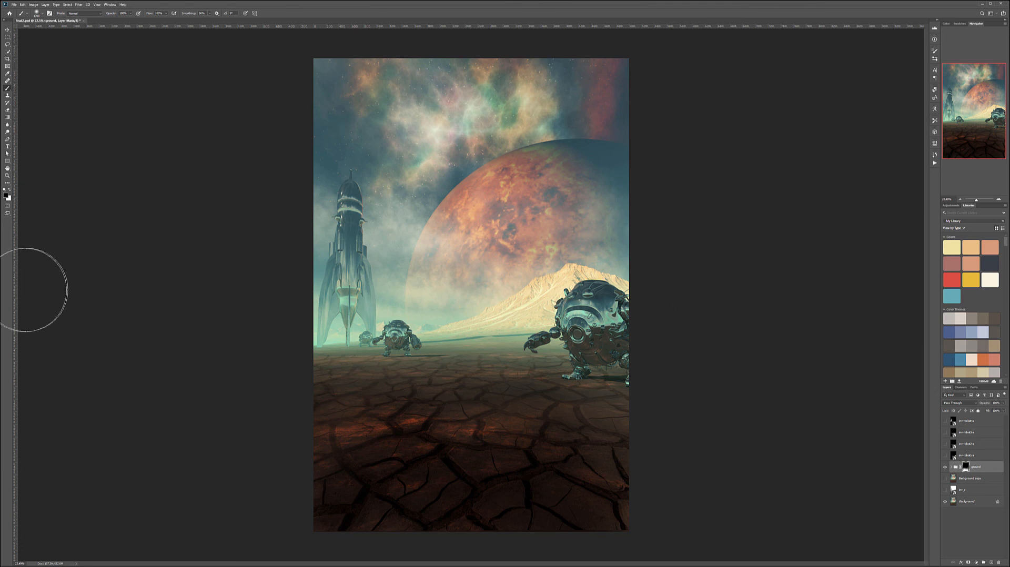